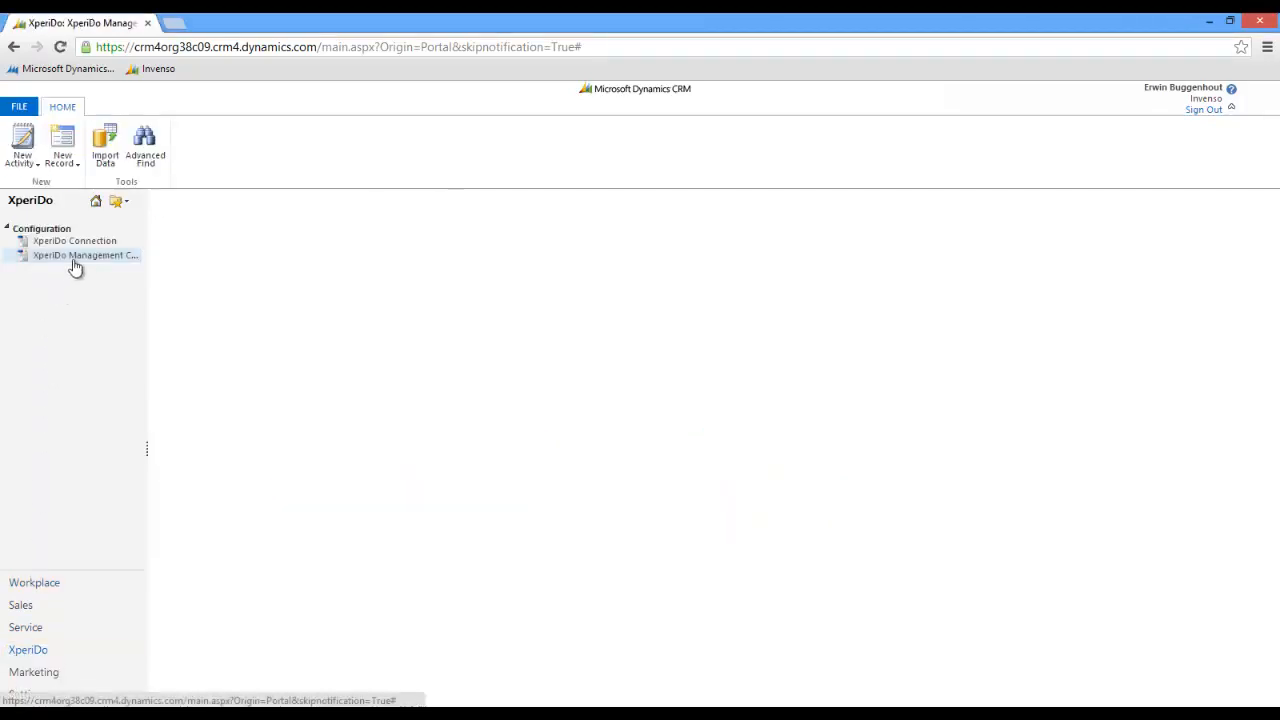
# Go to the XperiDo management welcome page and head into the Templates overview
pyautogui.click(84, 256)
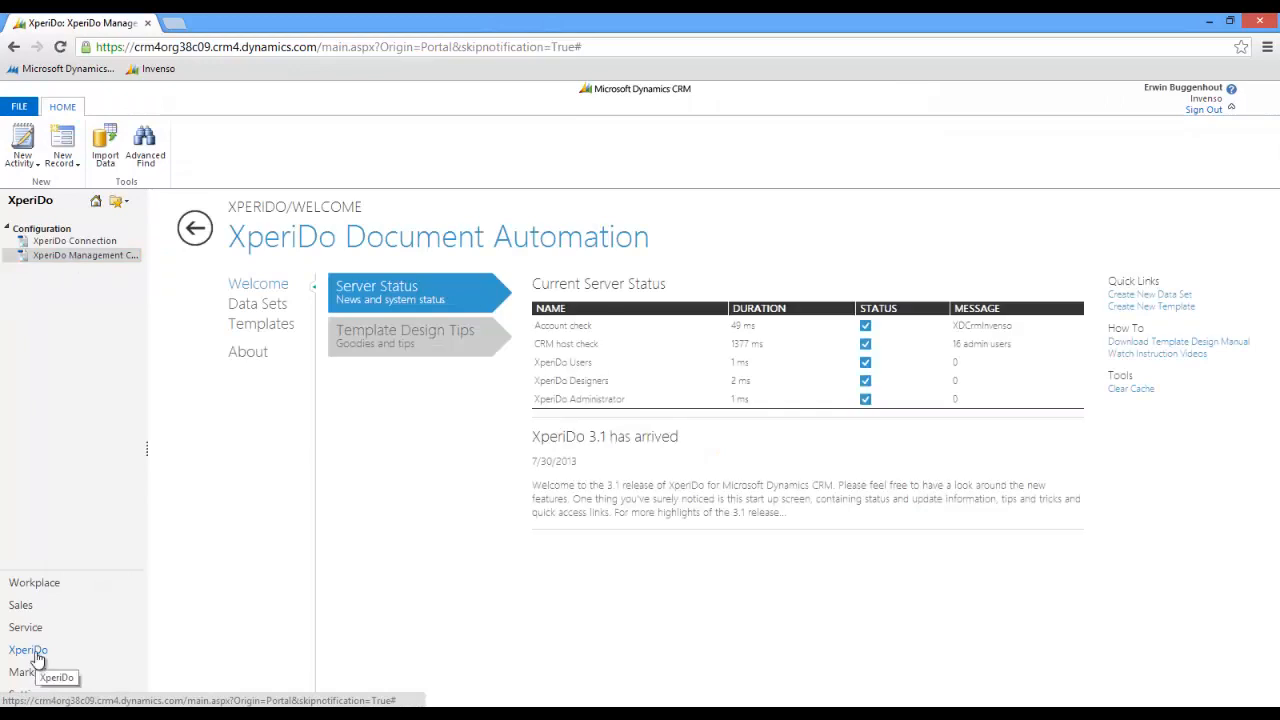
pyautogui.moveTo(724, 478)
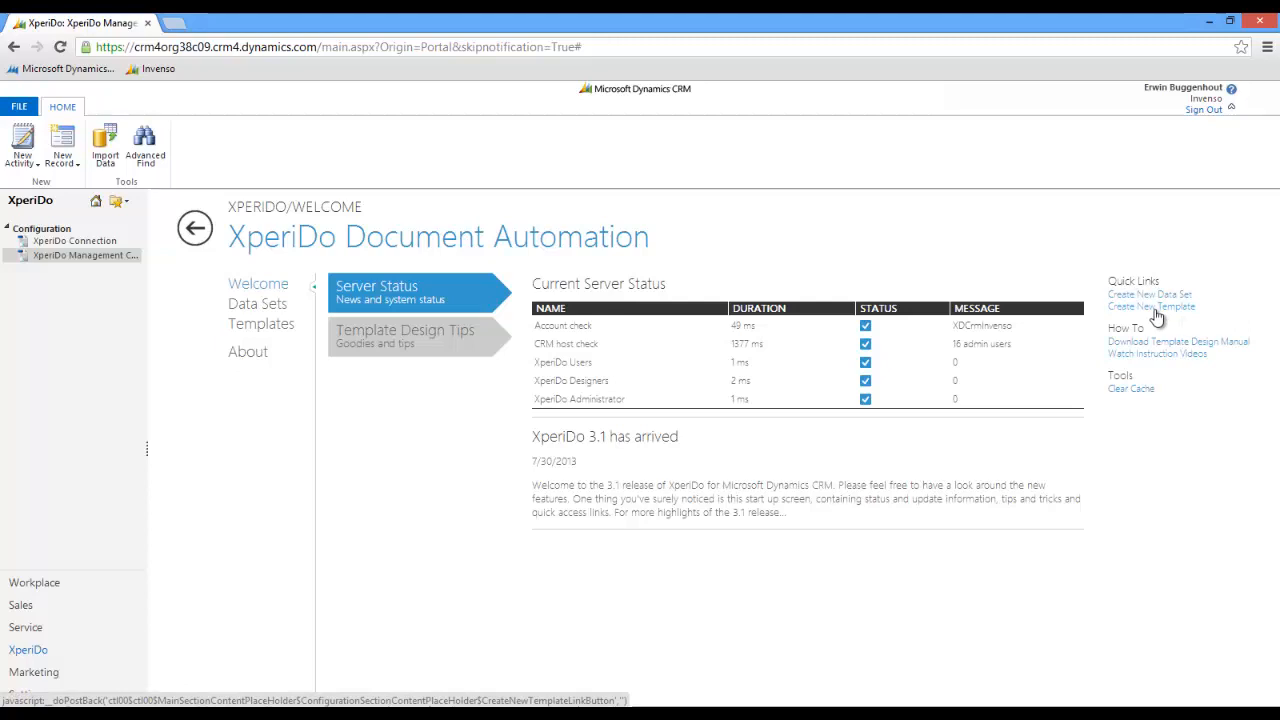
pyautogui.moveTo(1088, 312)
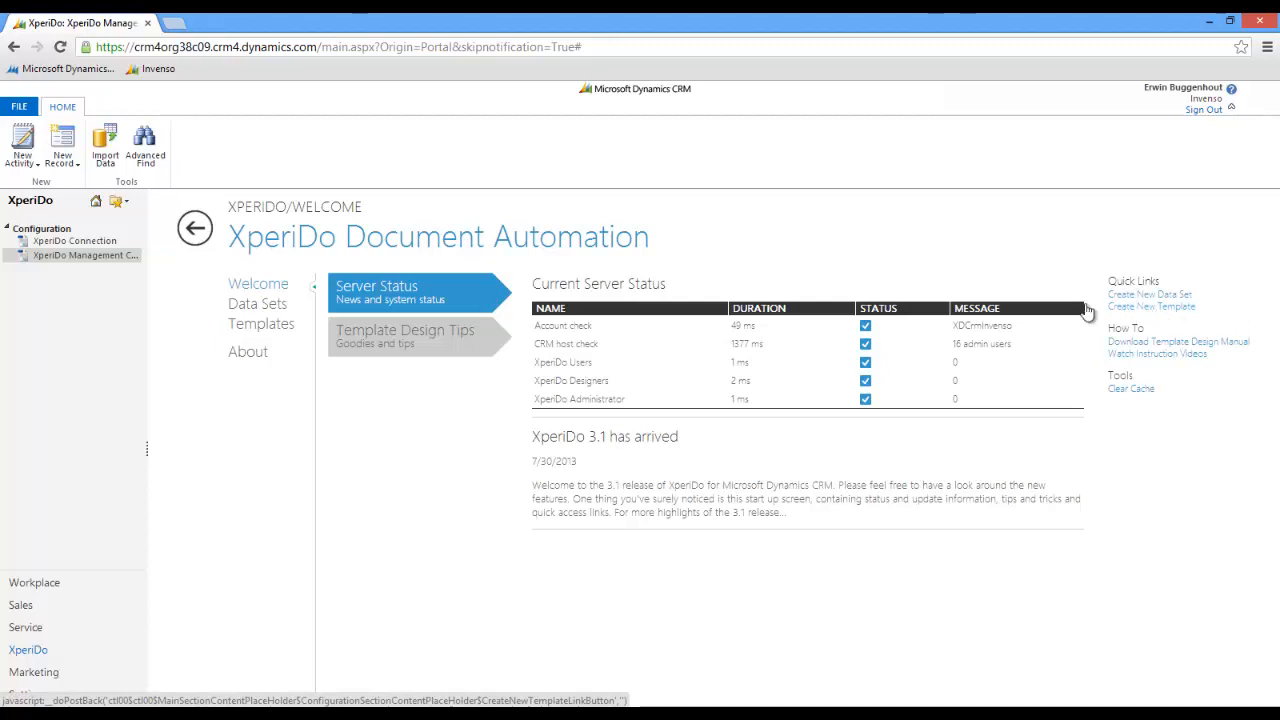
pyautogui.click(256, 304)
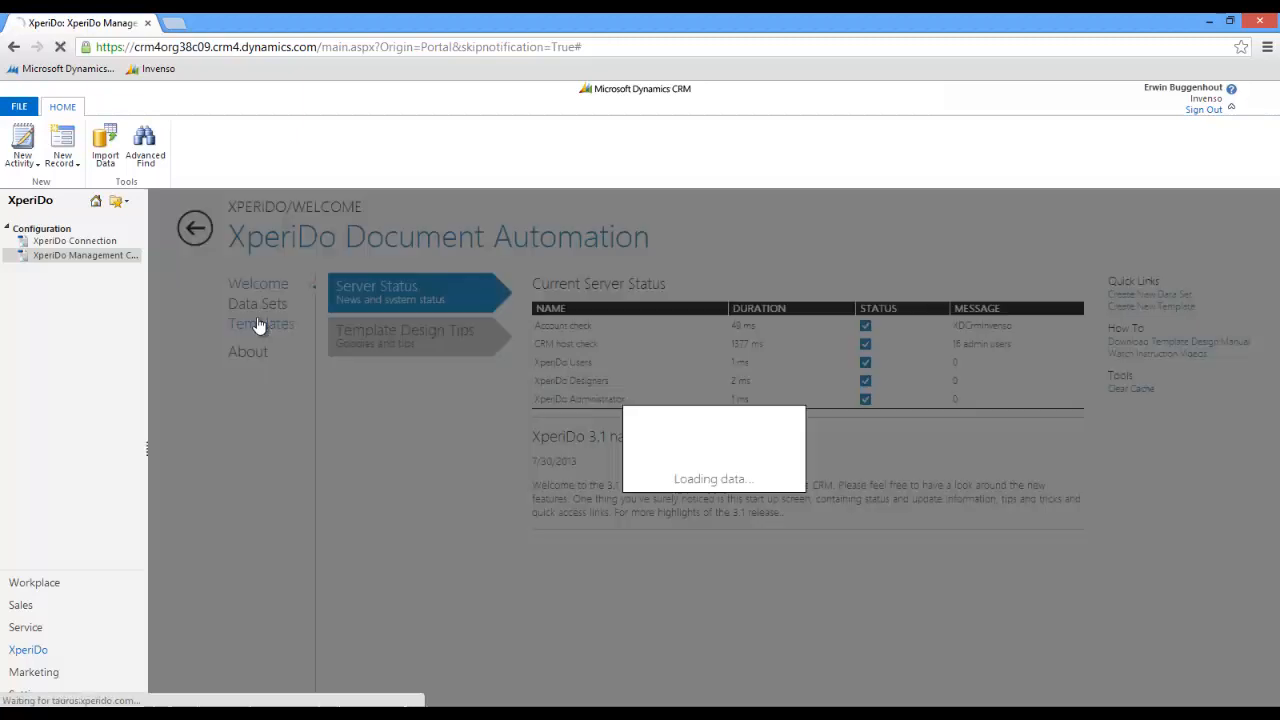
# From Template Management, start a new blank template via the New Template tile
pyautogui.click(260, 324)
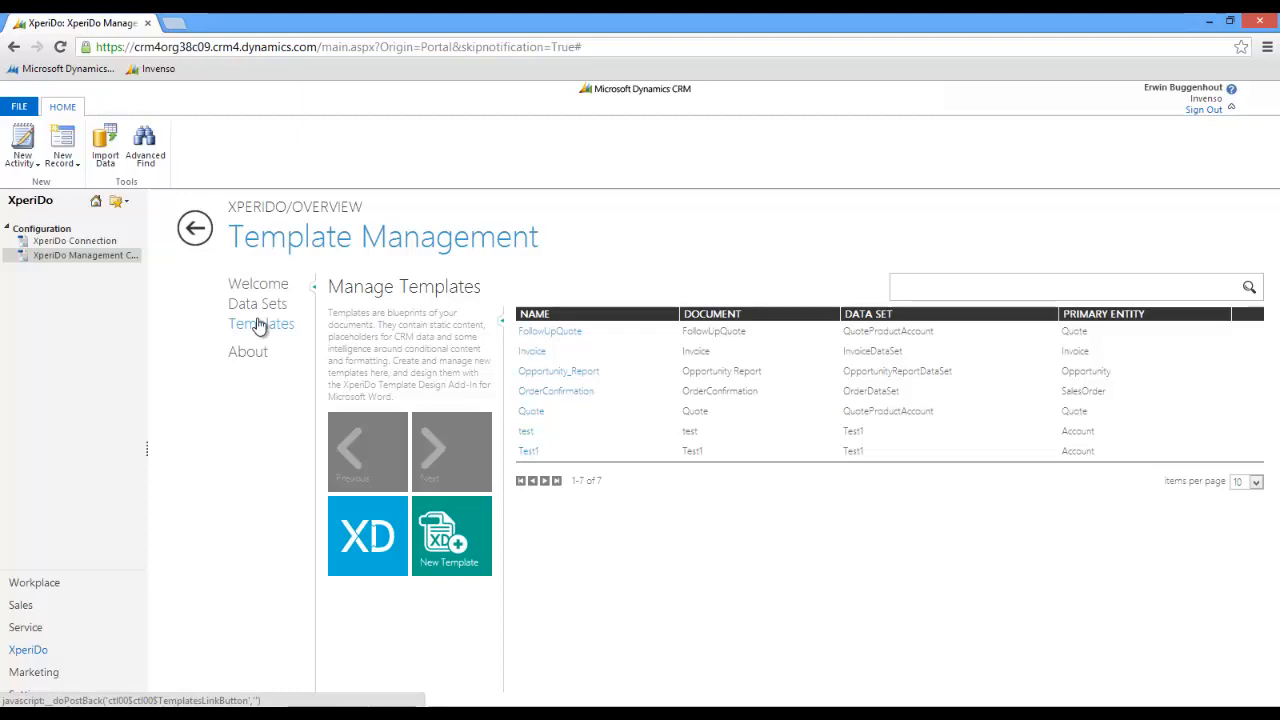
pyautogui.moveTo(270, 330)
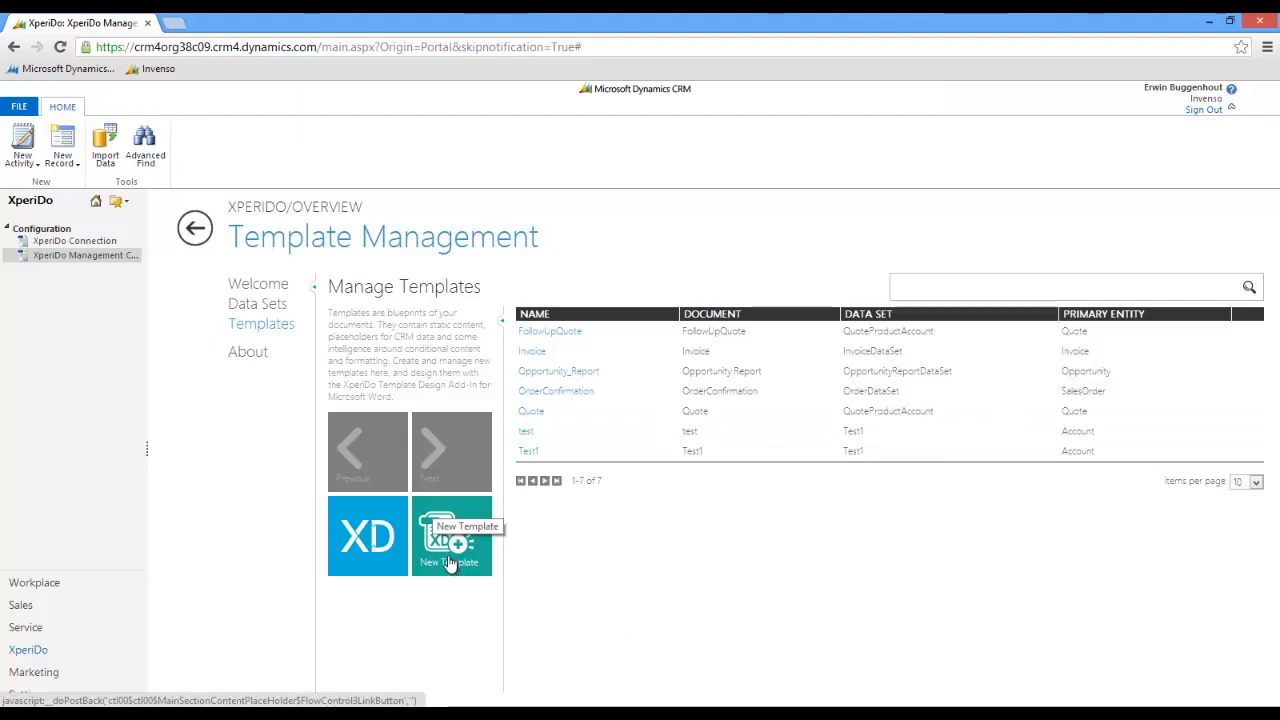
pyautogui.click(452, 536)
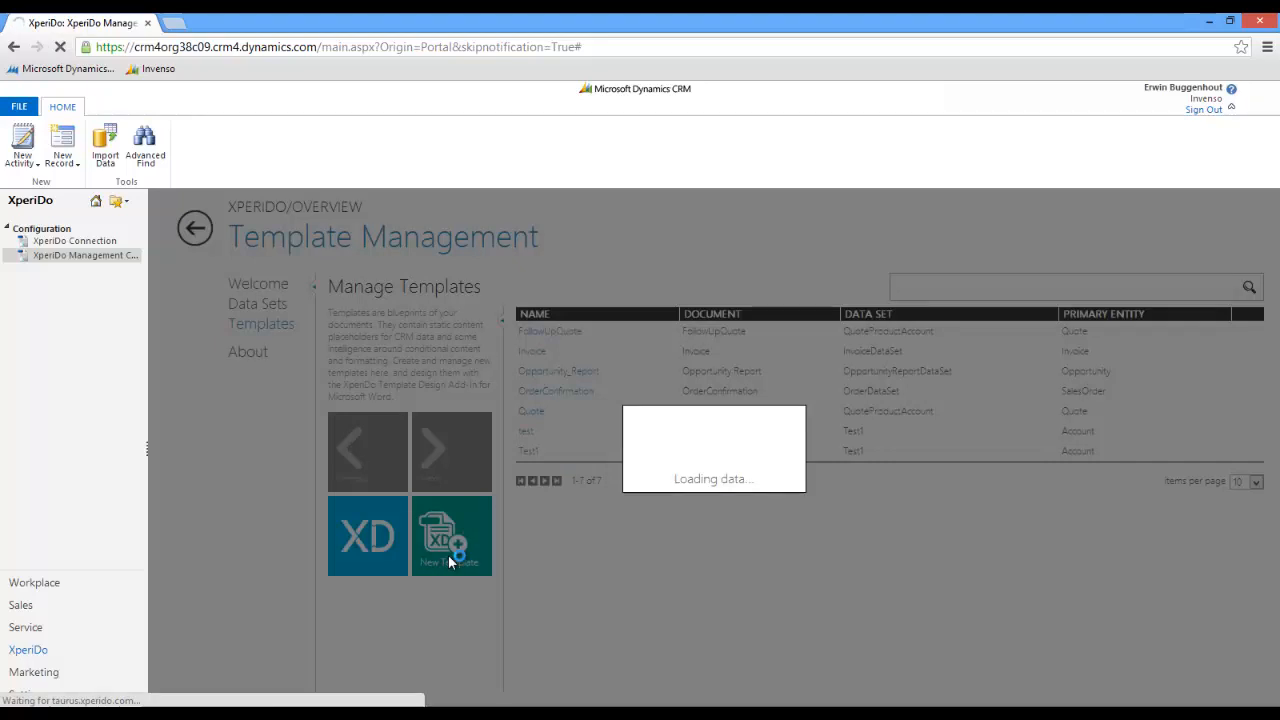
# Name the template QuoteTemplate, describe it as Basic Quote Template, and choose the QuoteDataset data set
pyautogui.click(452, 536)
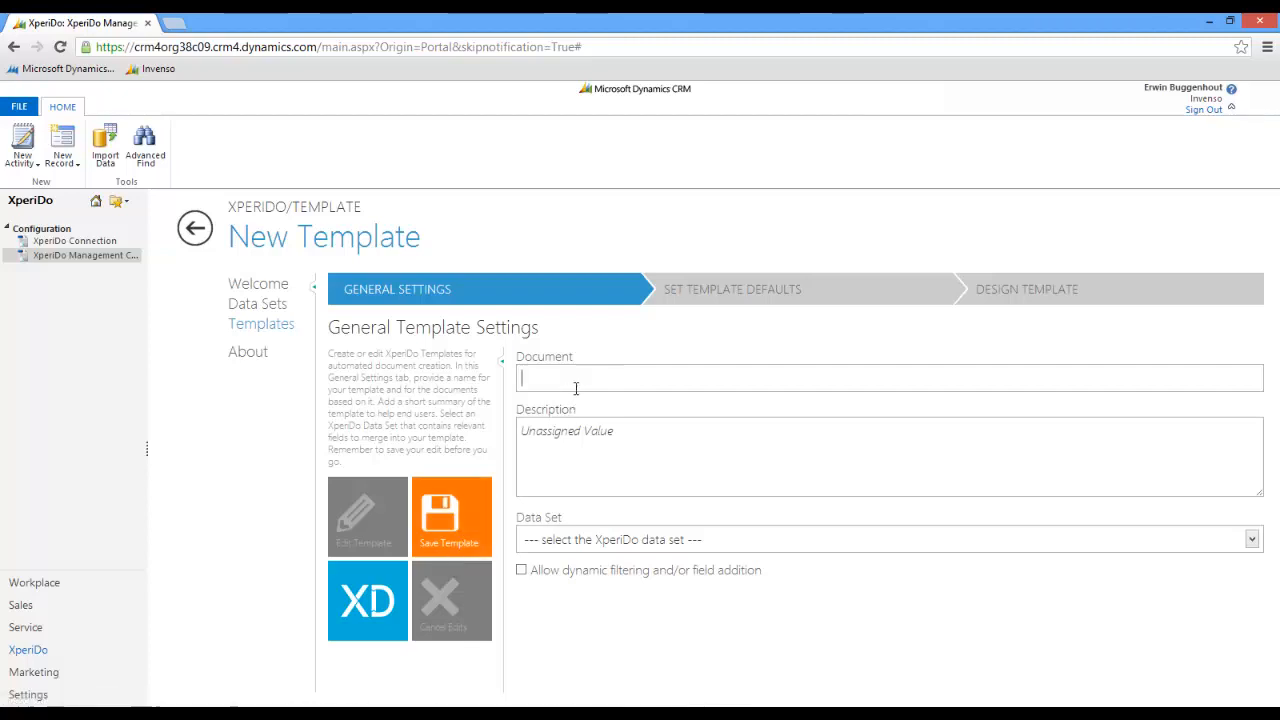
pyautogui.write('QuoteTempl')
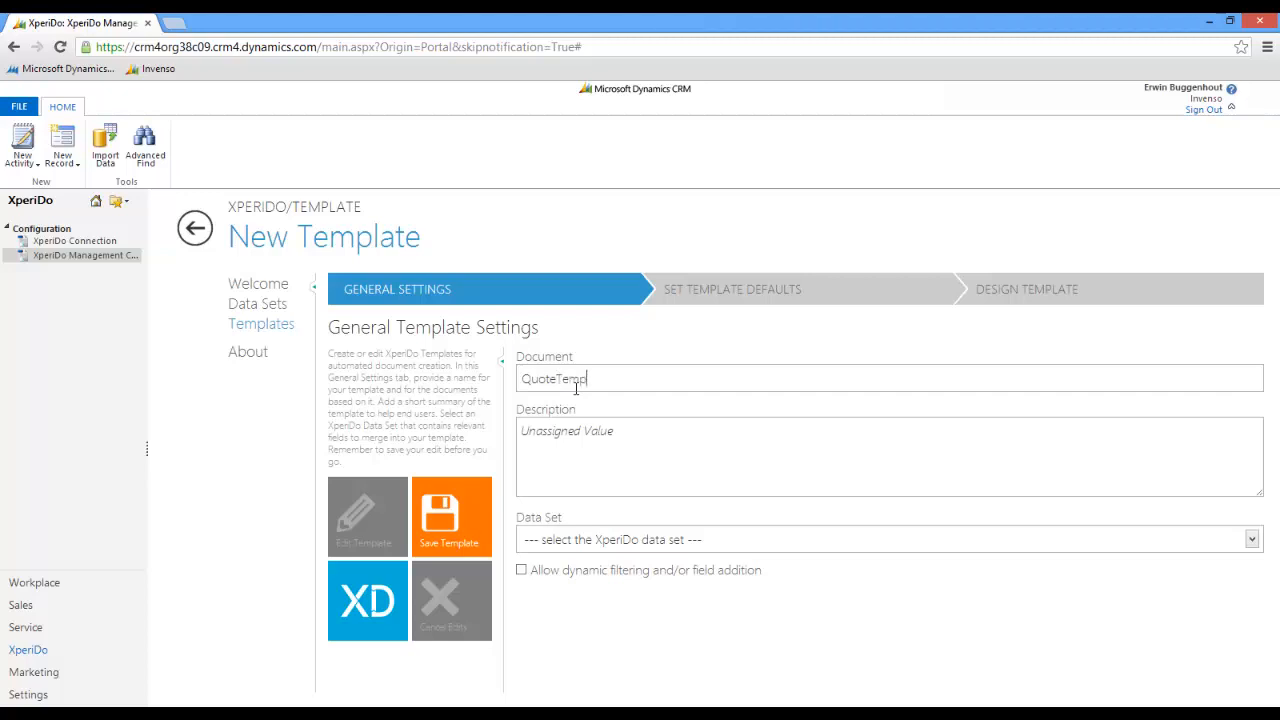
pyautogui.write('ate')
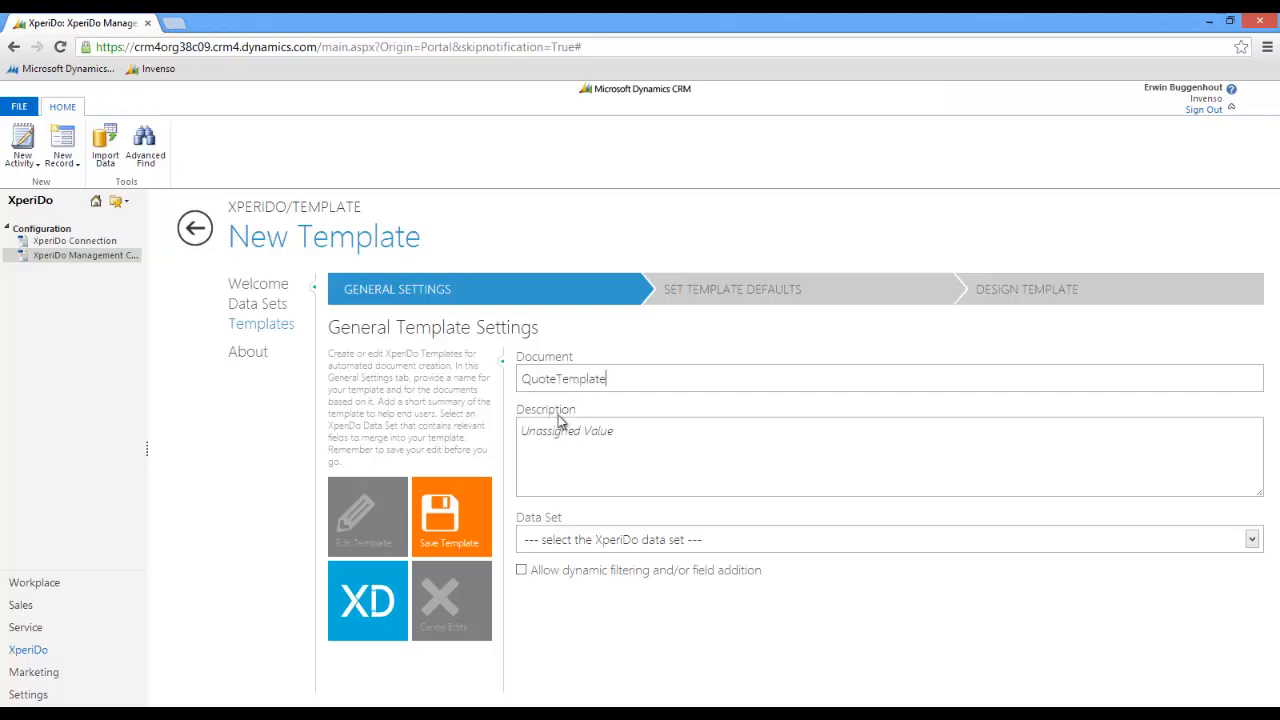
pyautogui.write('Basic Quote T')
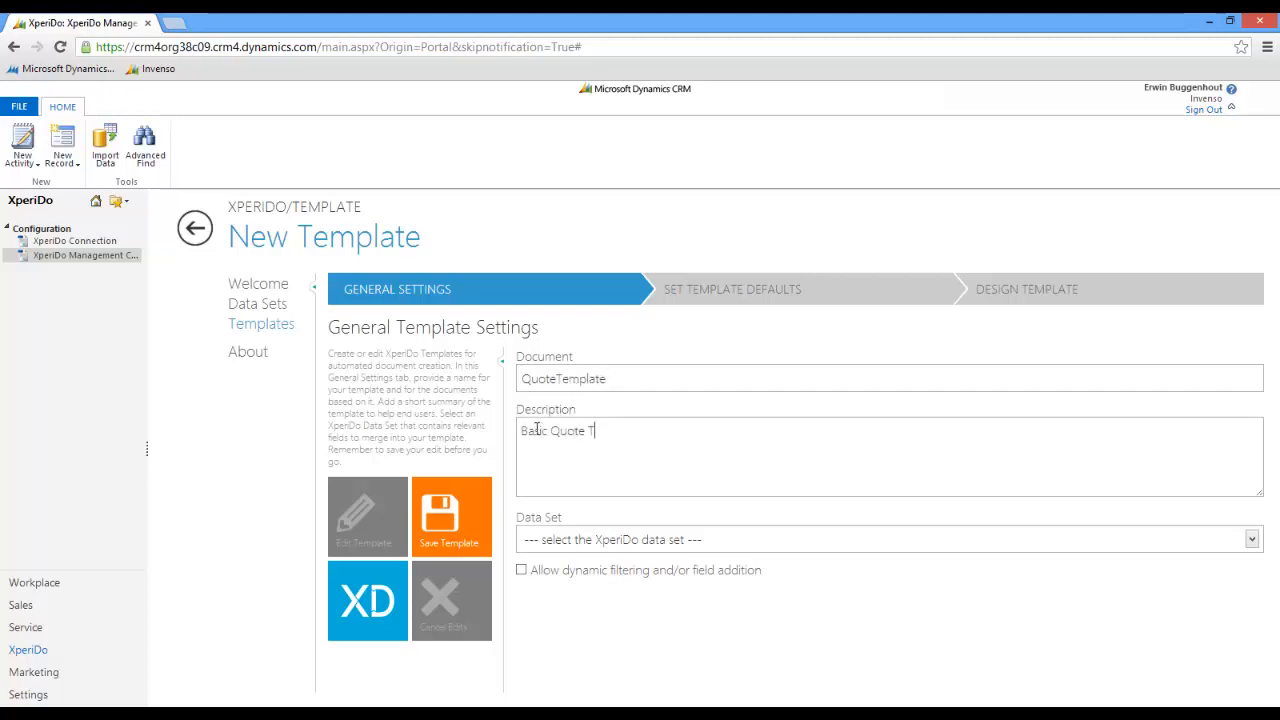
pyautogui.write('emplate')
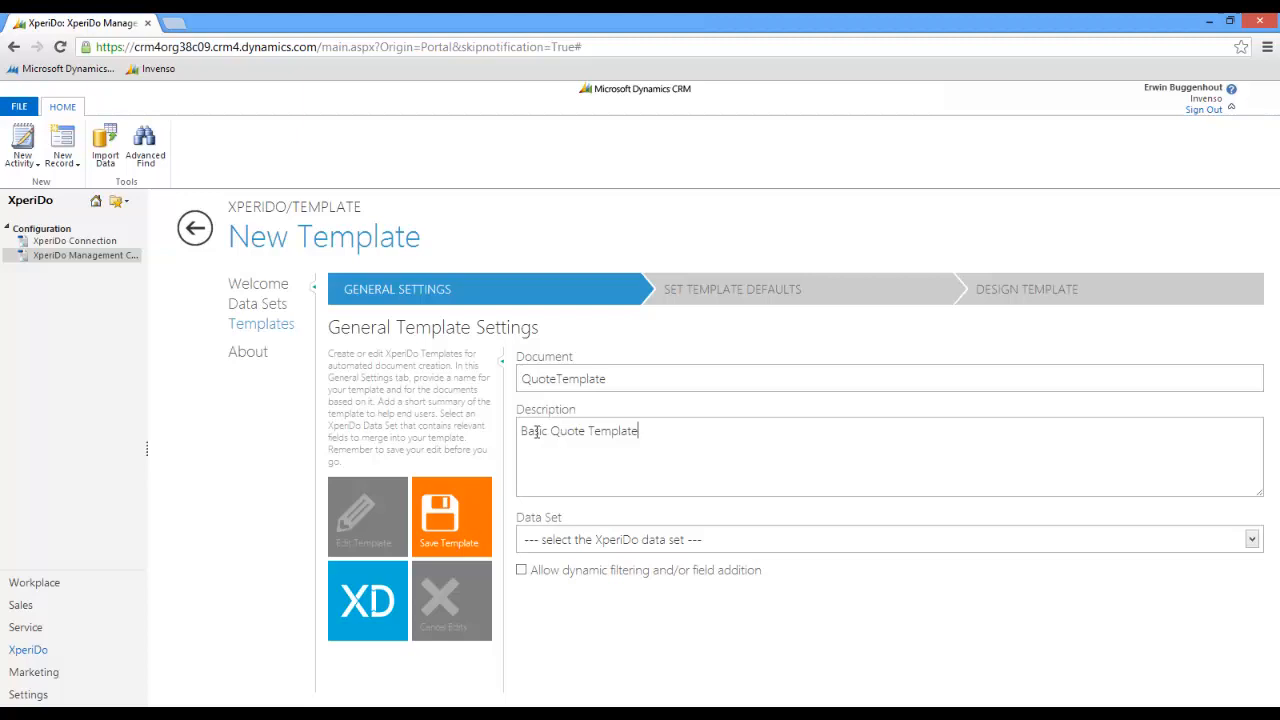
pyautogui.click(1252, 540)
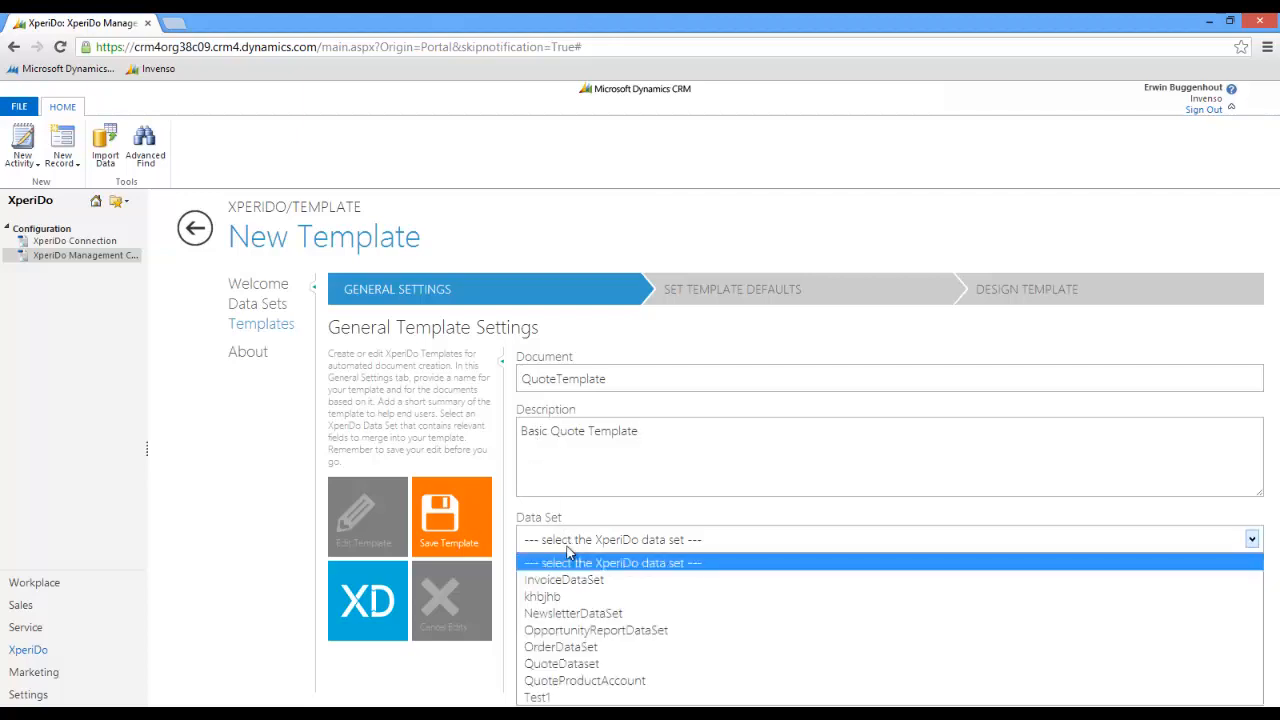
pyautogui.click(560, 664)
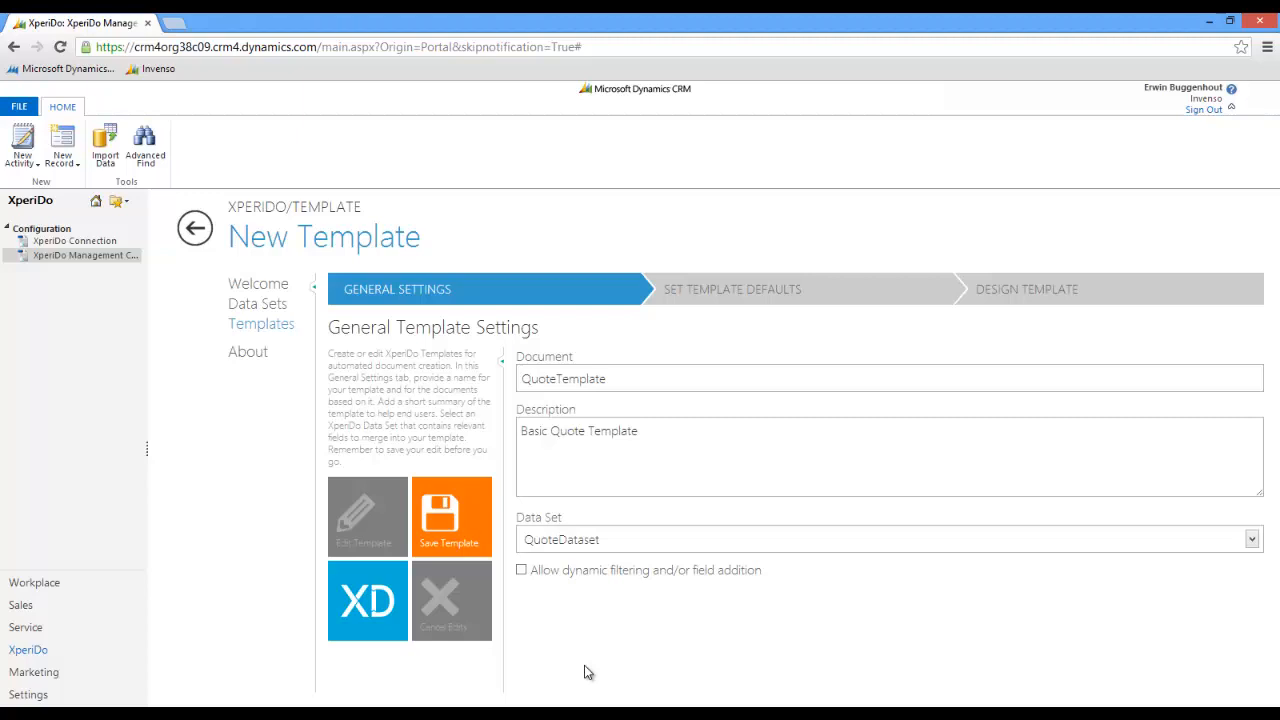
pyautogui.moveTo(528, 584)
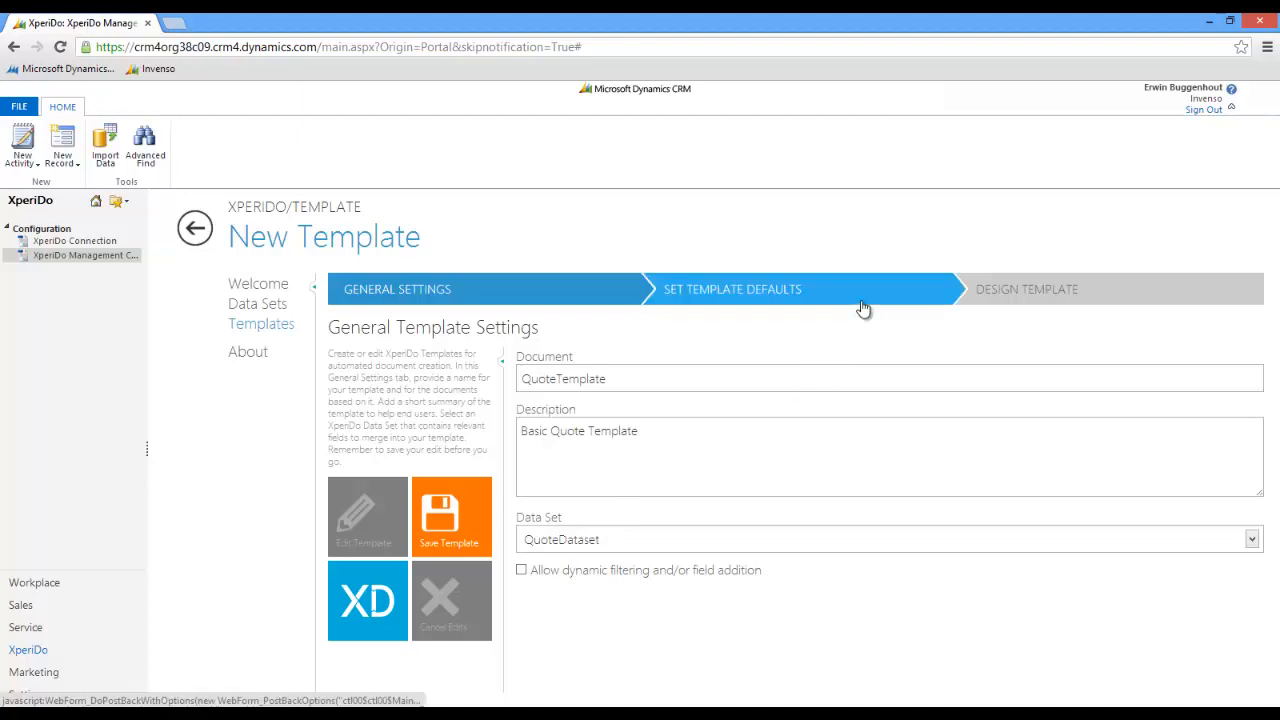
# Move to the Set Template Defaults step for QuoteTemplate
pyautogui.click(732, 288)
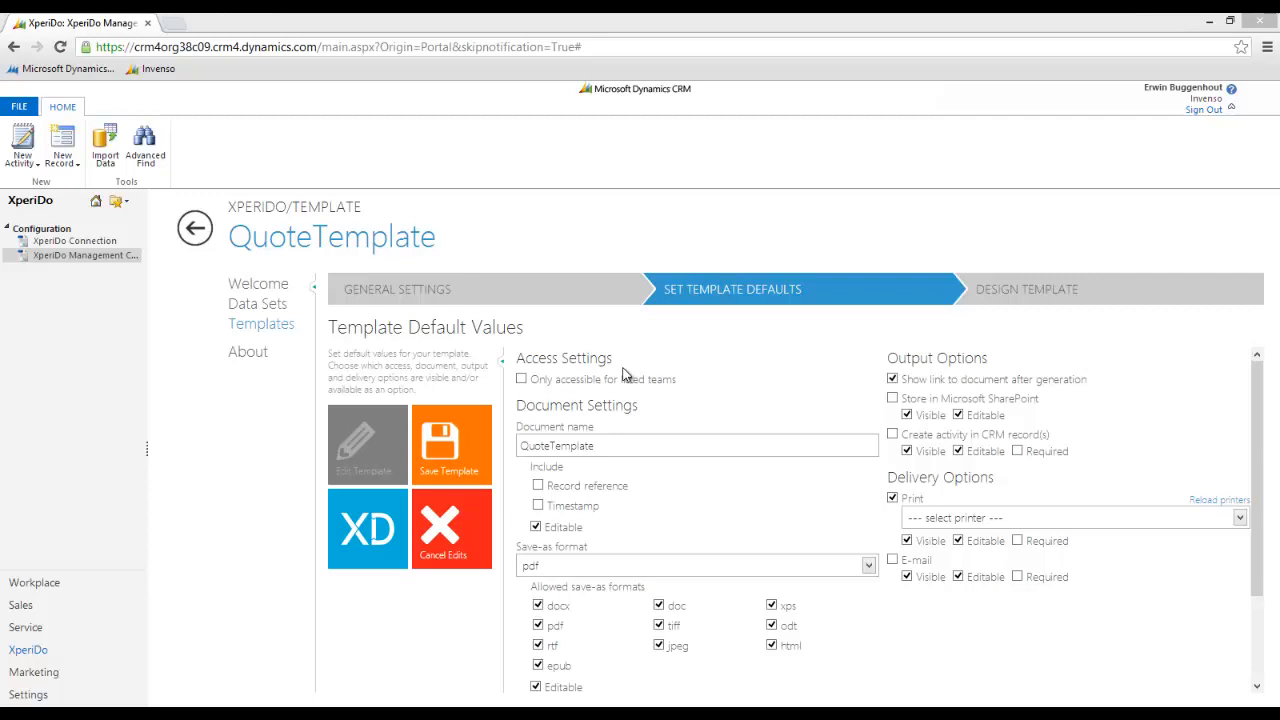
pyautogui.moveTo(650, 414)
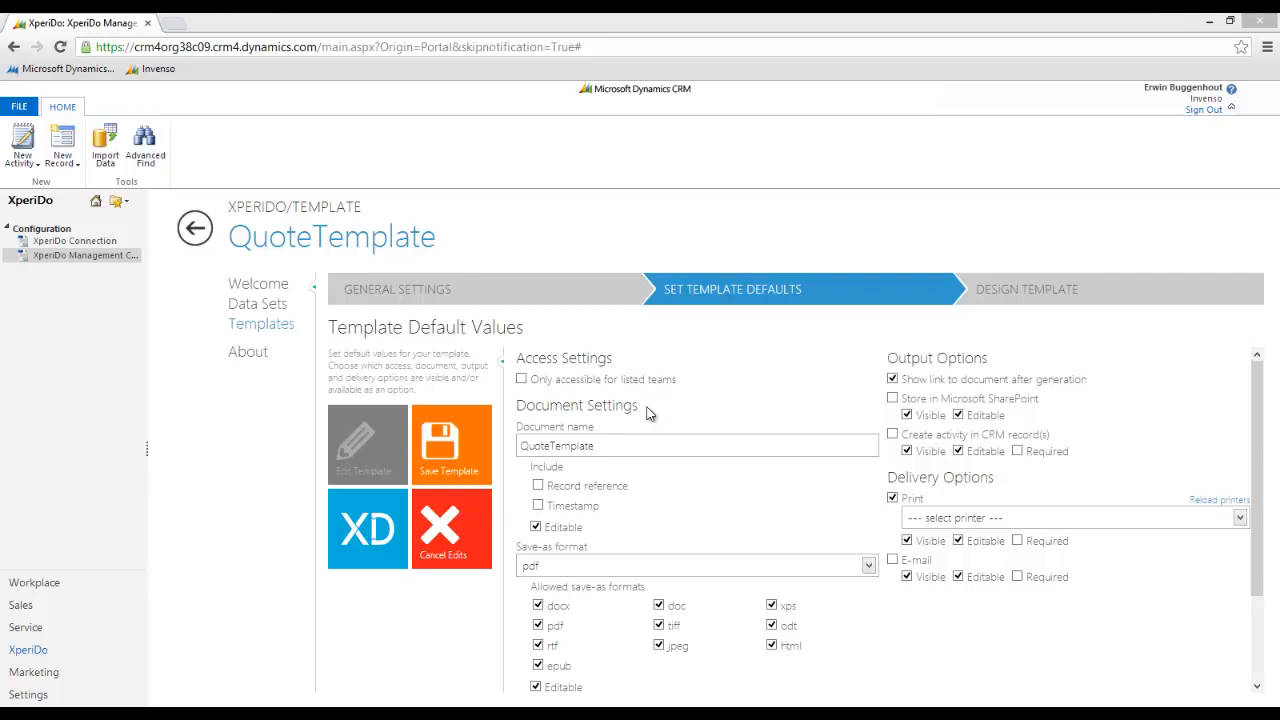
pyautogui.moveTo(1000, 486)
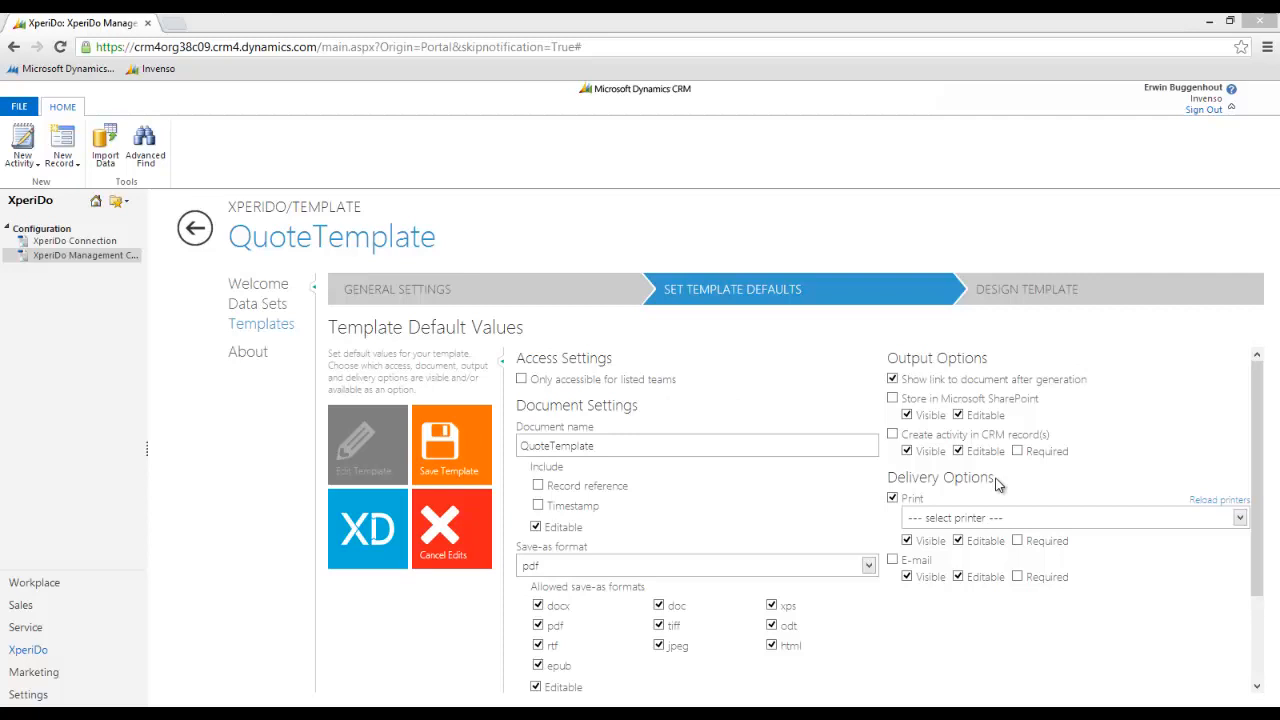
pyautogui.moveTo(960, 470)
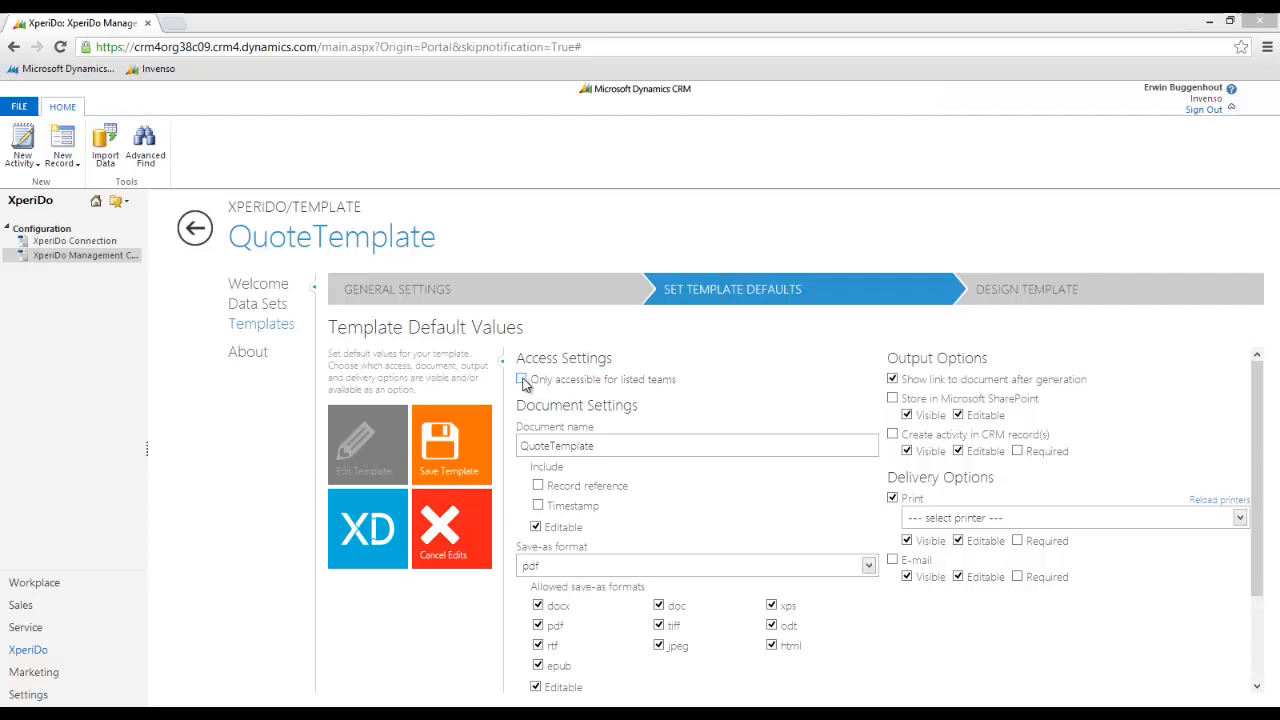
# Restrict access to listed teams and add Management and Field Services to the access list
pyautogui.click(520, 380)
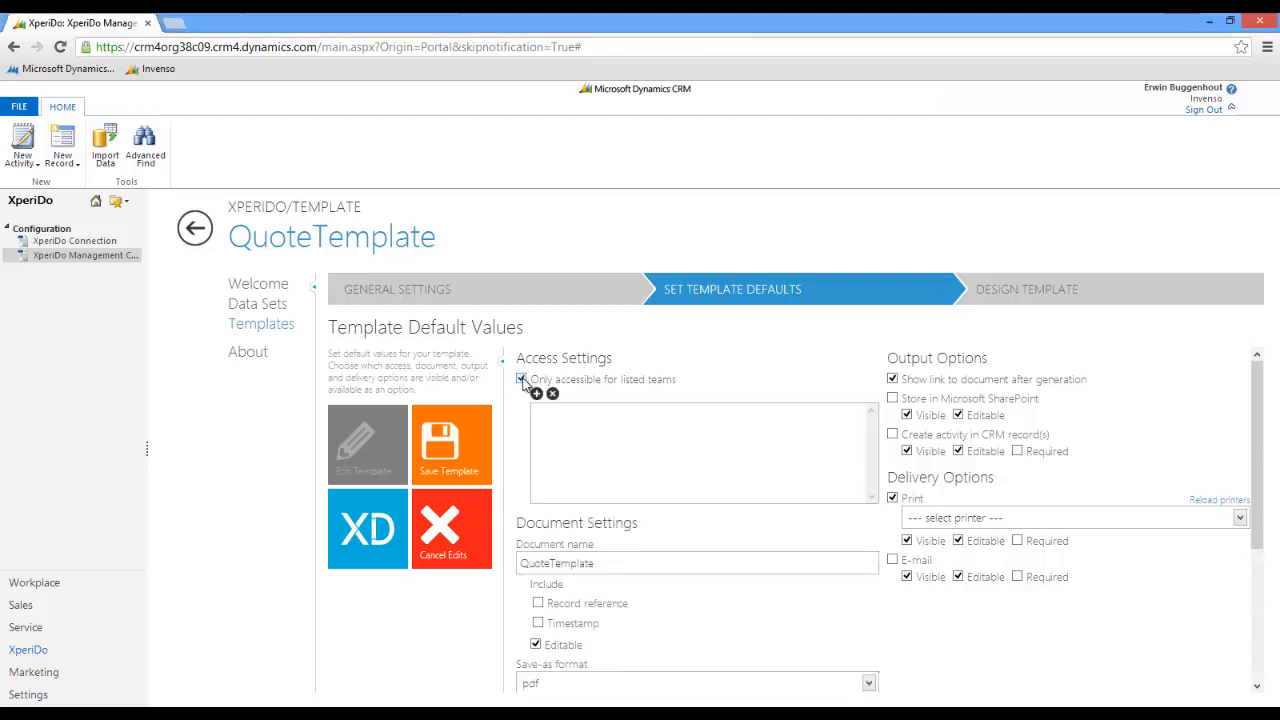
pyautogui.click(520, 380)
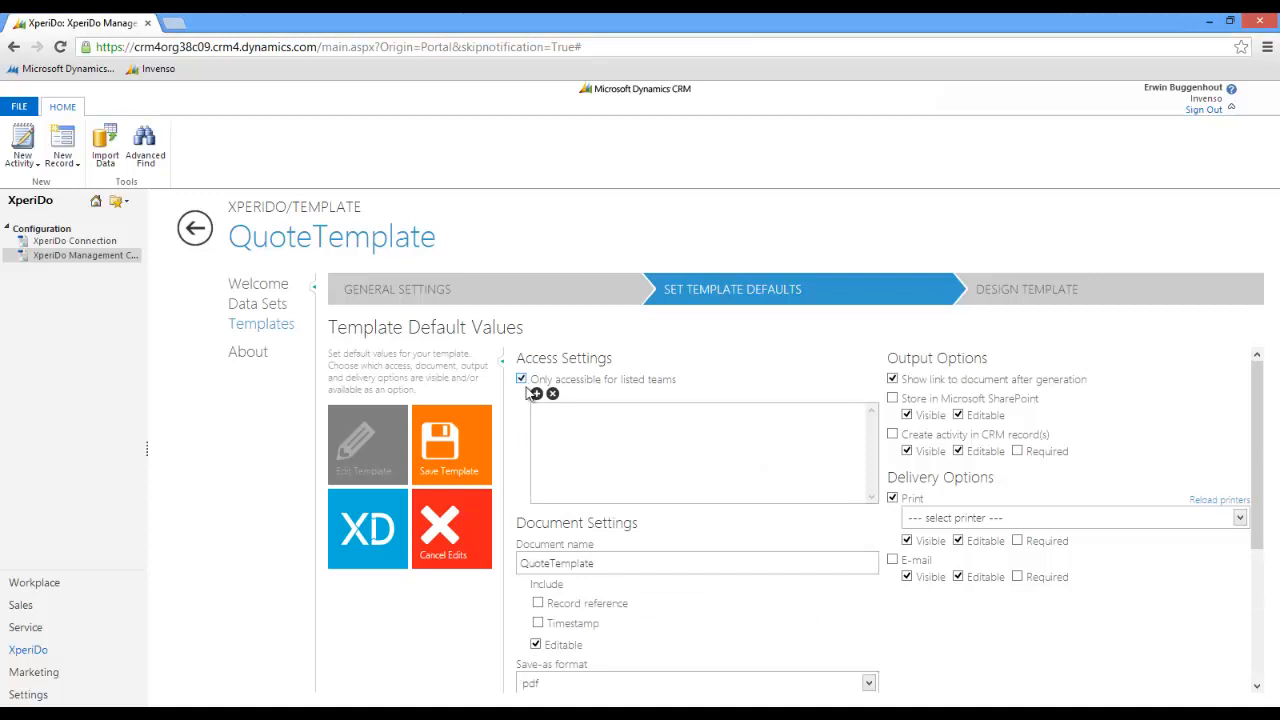
pyautogui.click(536, 392)
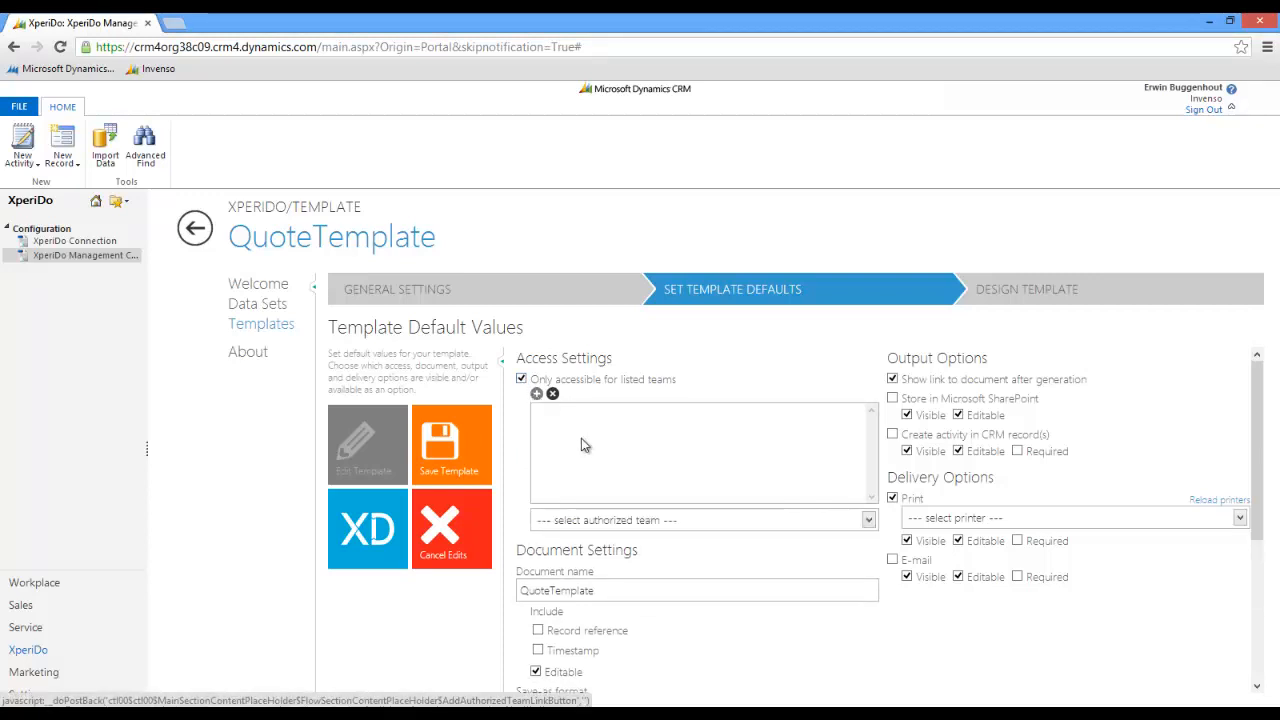
pyautogui.click(868, 520)
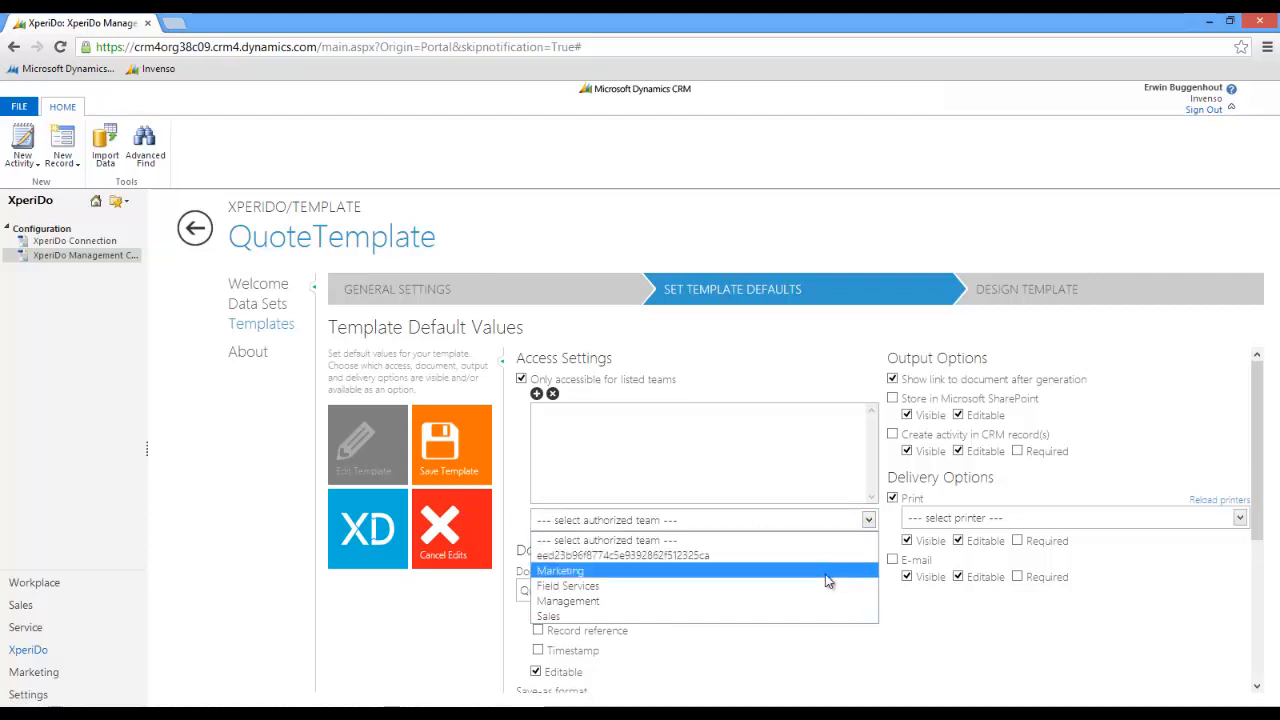
pyautogui.moveTo(810, 616)
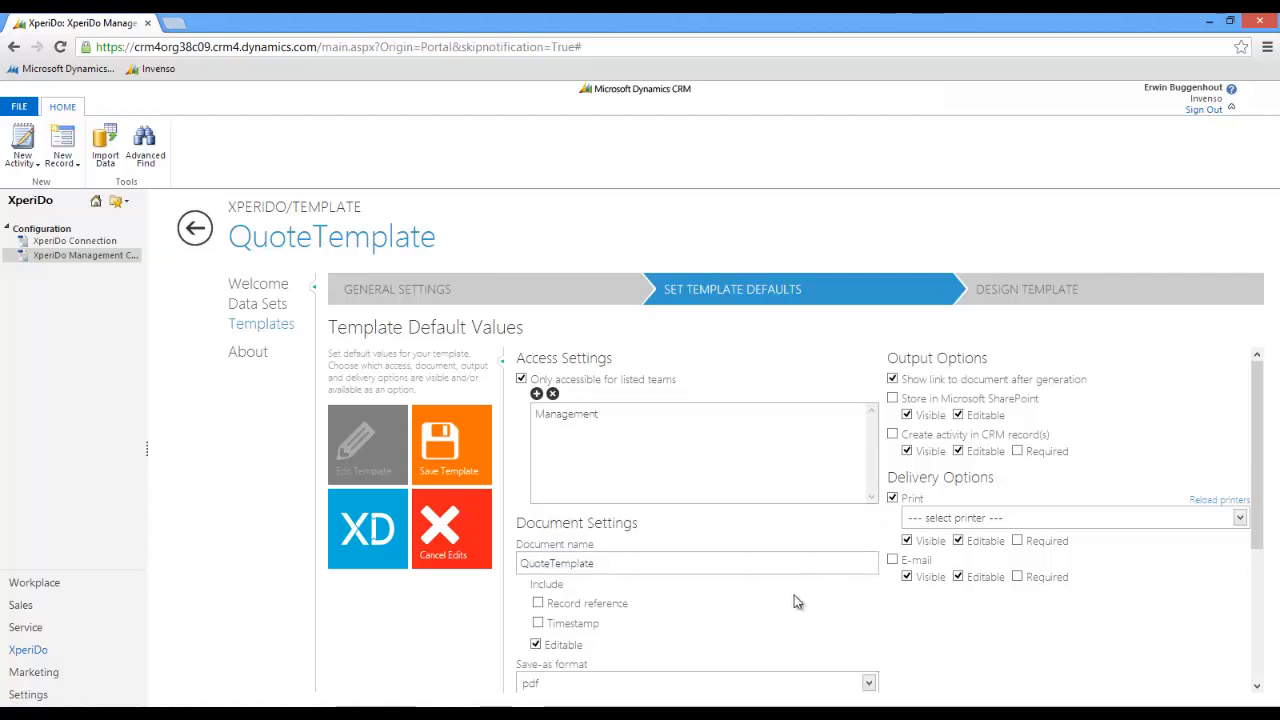
pyautogui.click(536, 392)
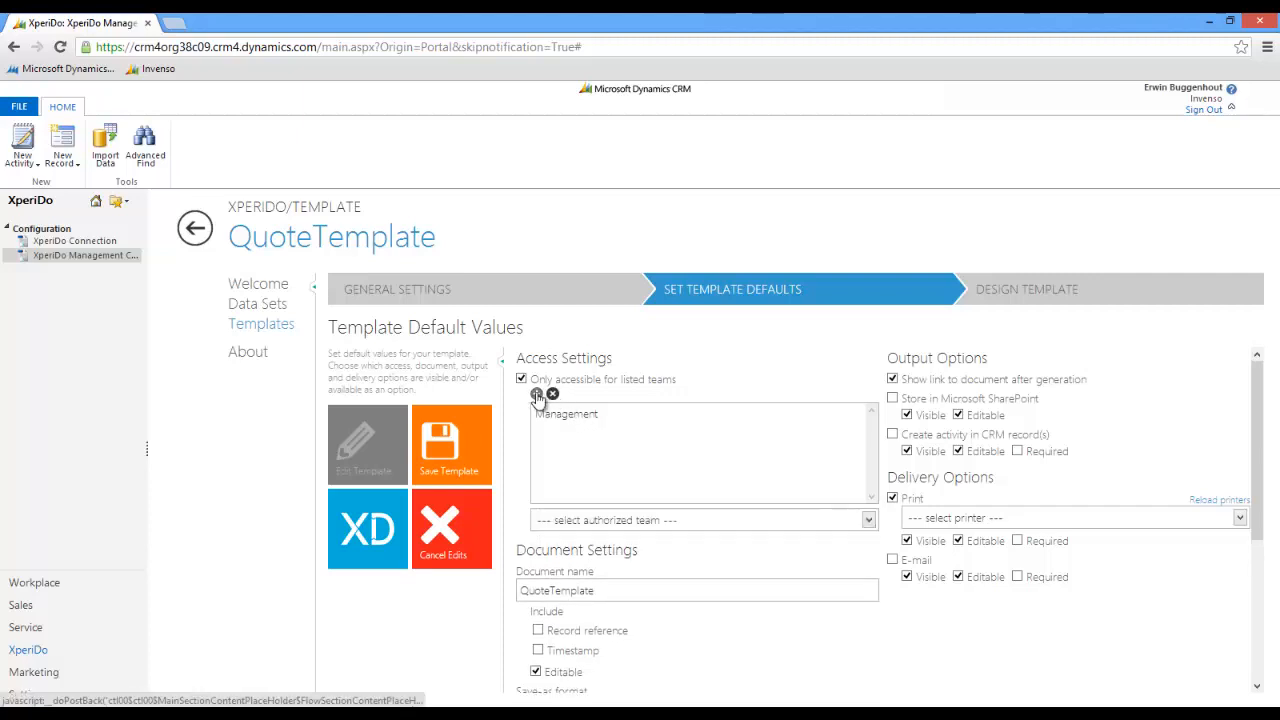
pyautogui.click(868, 520)
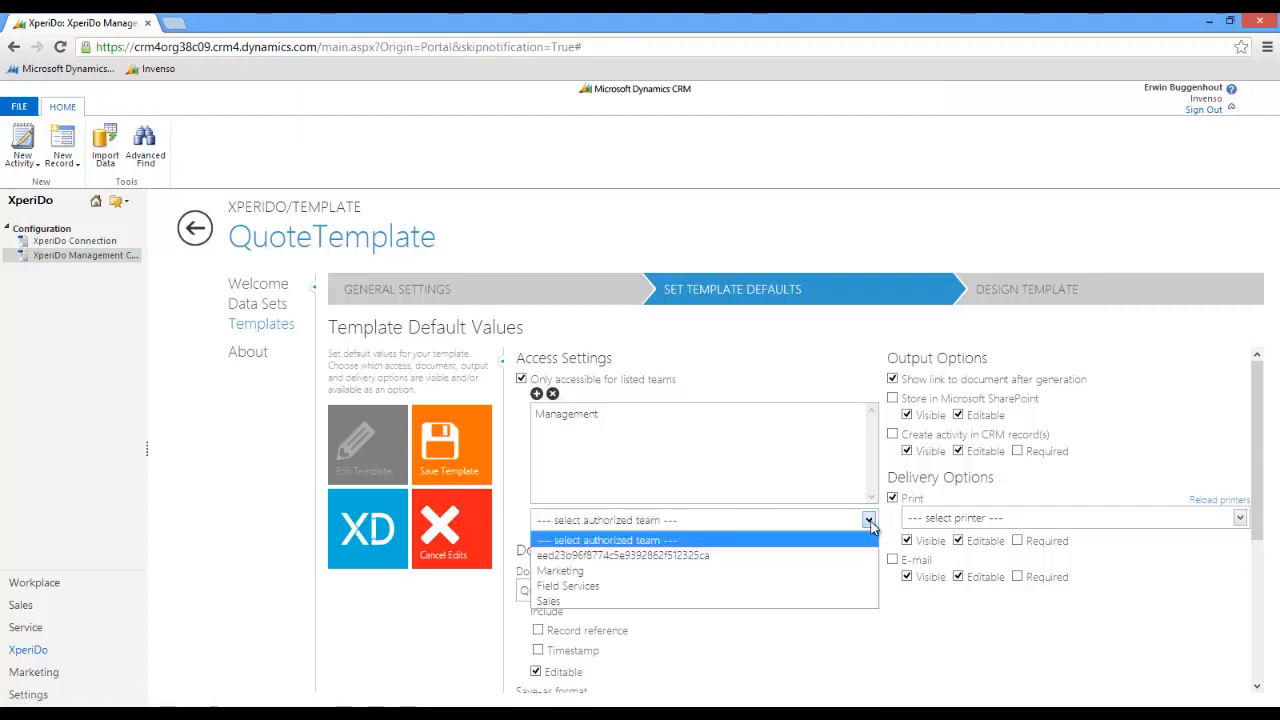
pyautogui.moveTo(832, 556)
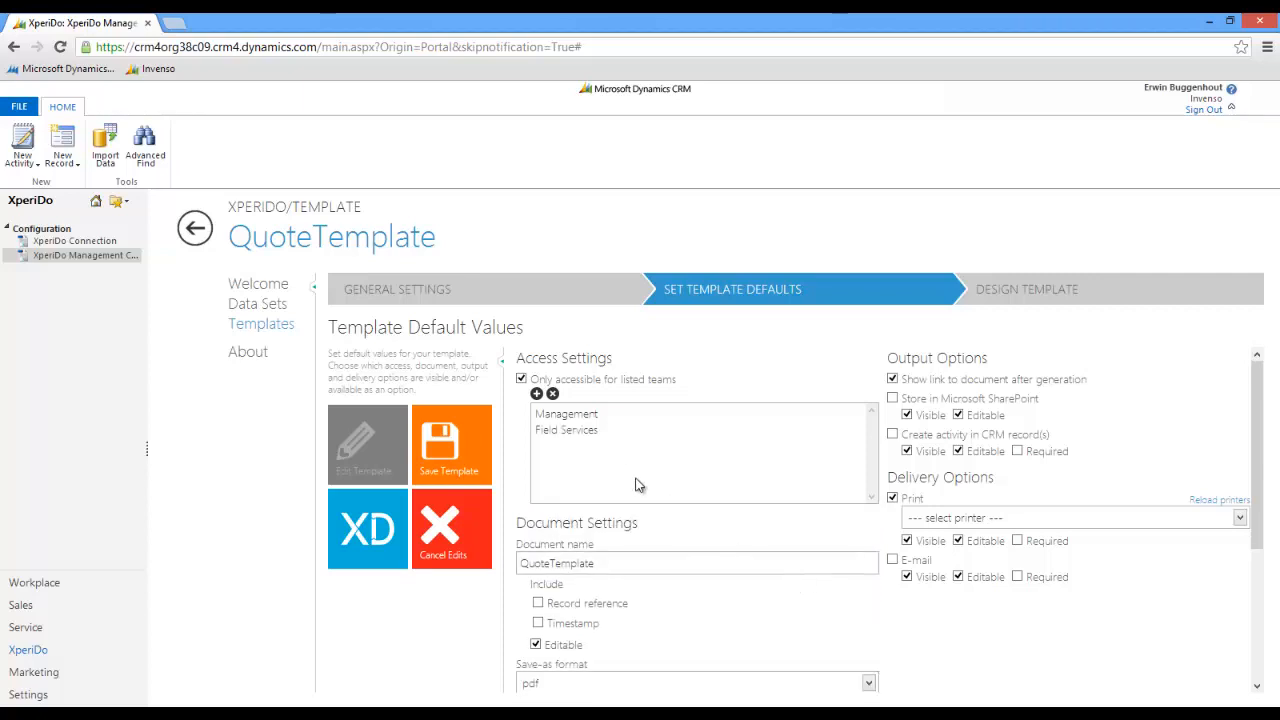
# Remove Field Services and Management again, leaving Marketing as the only authorized team
pyautogui.click(566, 428)
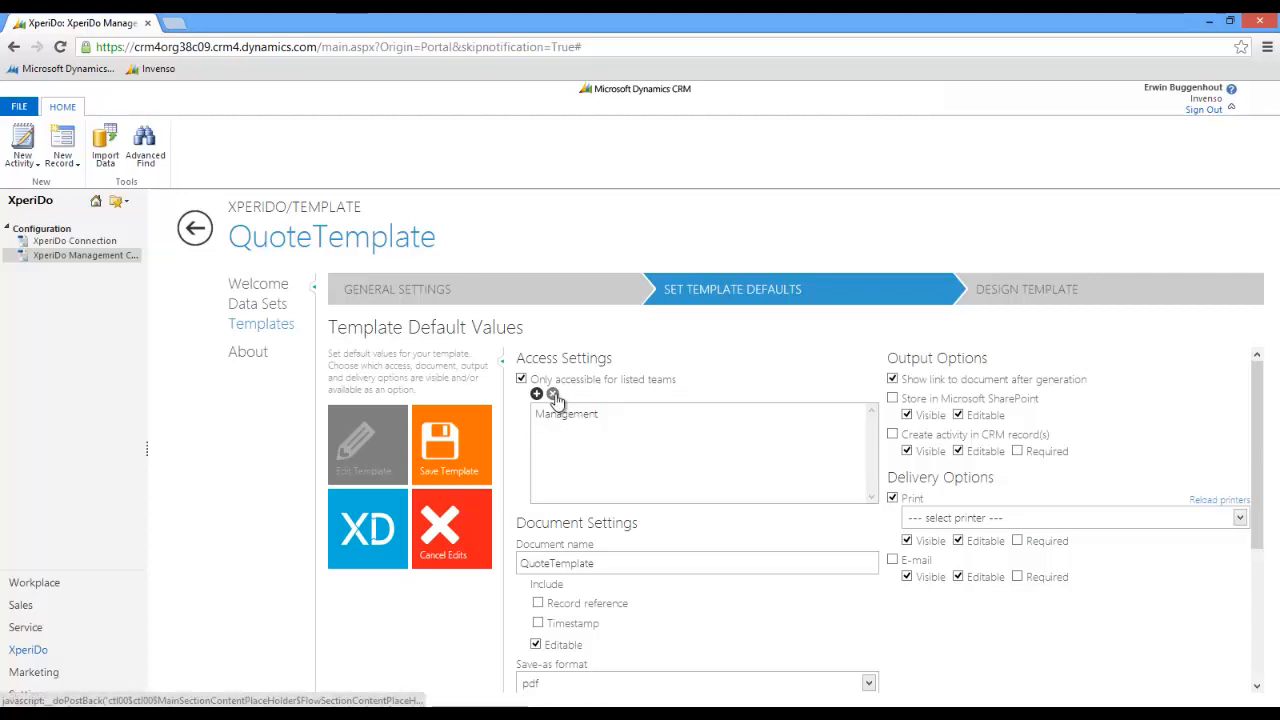
pyautogui.click(566, 412)
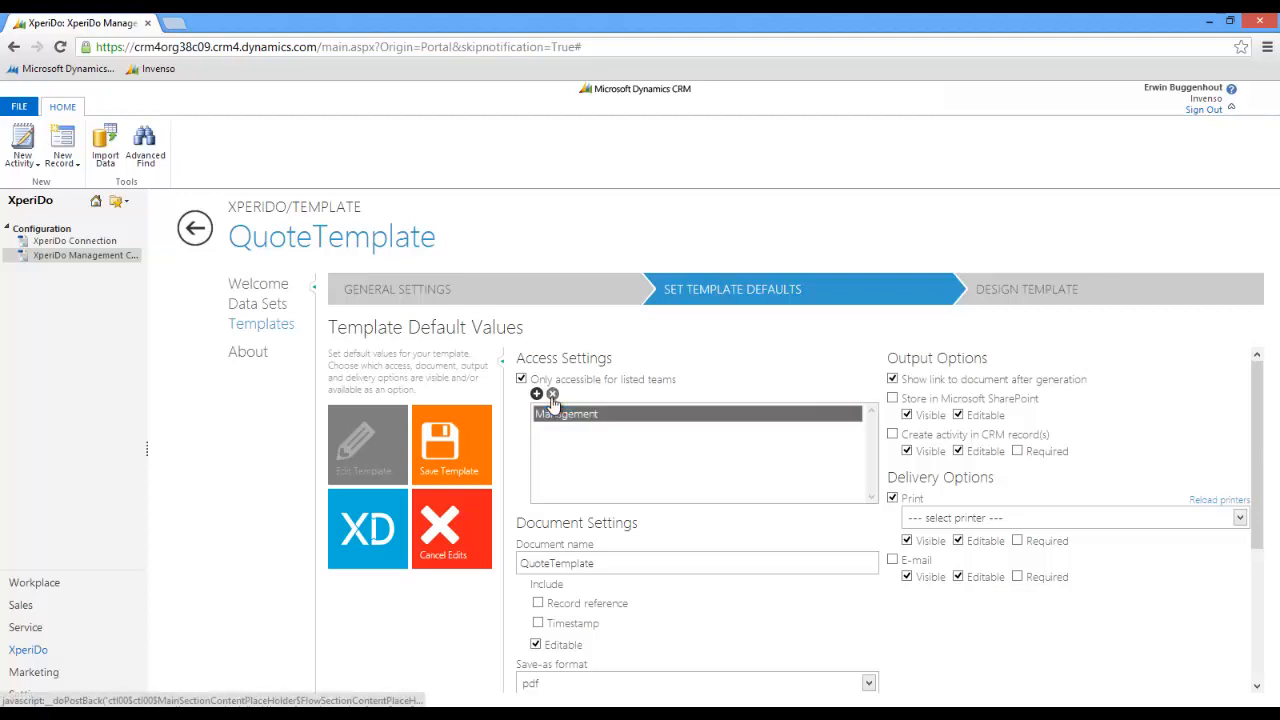
pyautogui.click(552, 392)
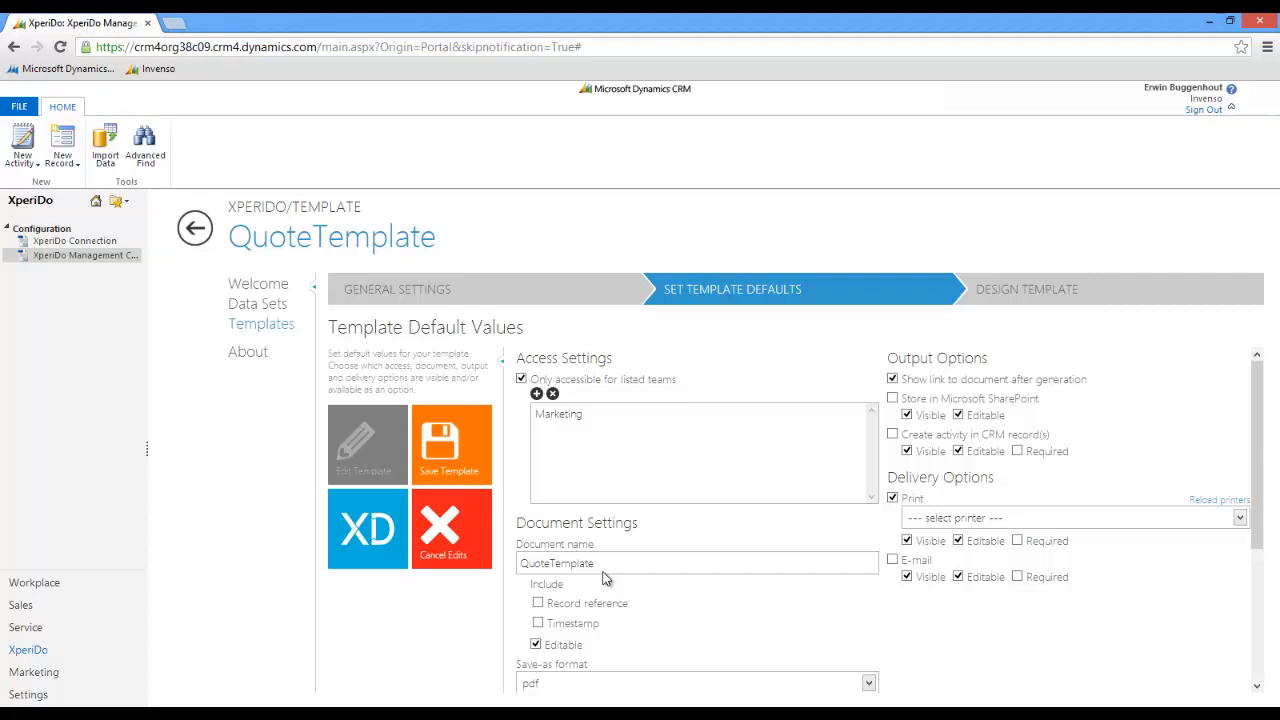
pyautogui.moveTo(520, 436)
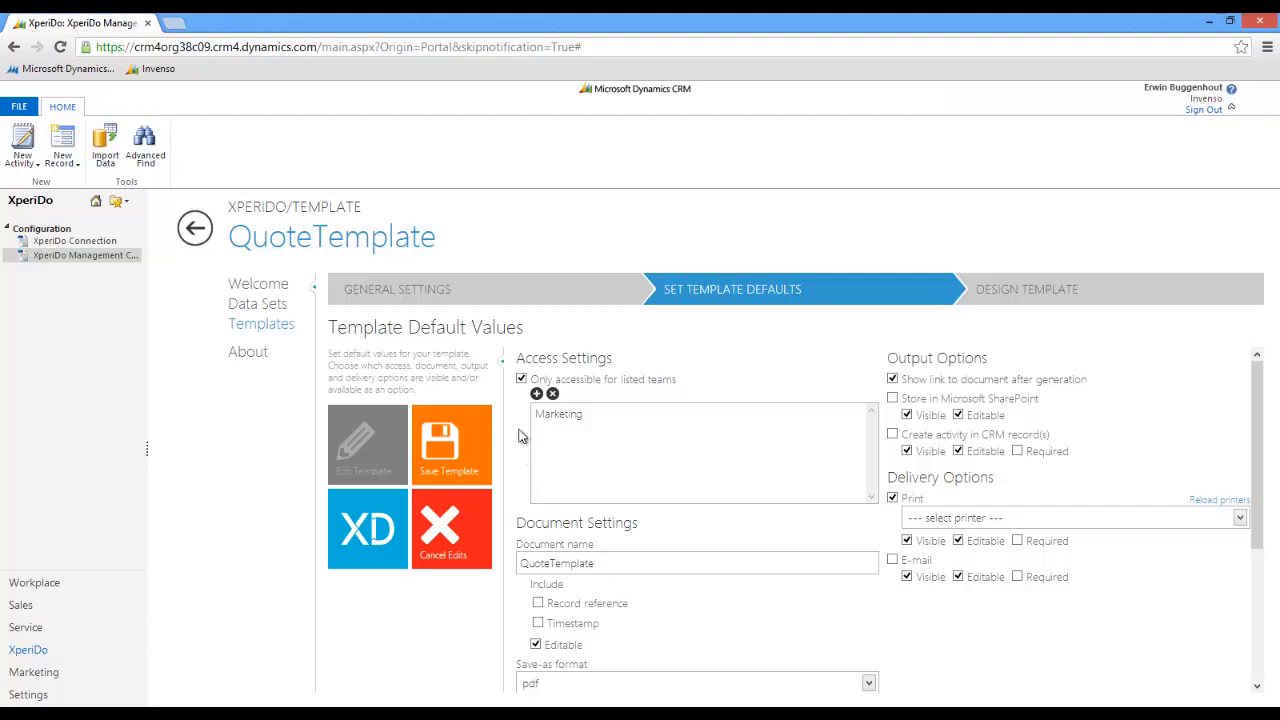
# Switch off 'Only accessible for listed teams' so default access applies
pyautogui.click(520, 380)
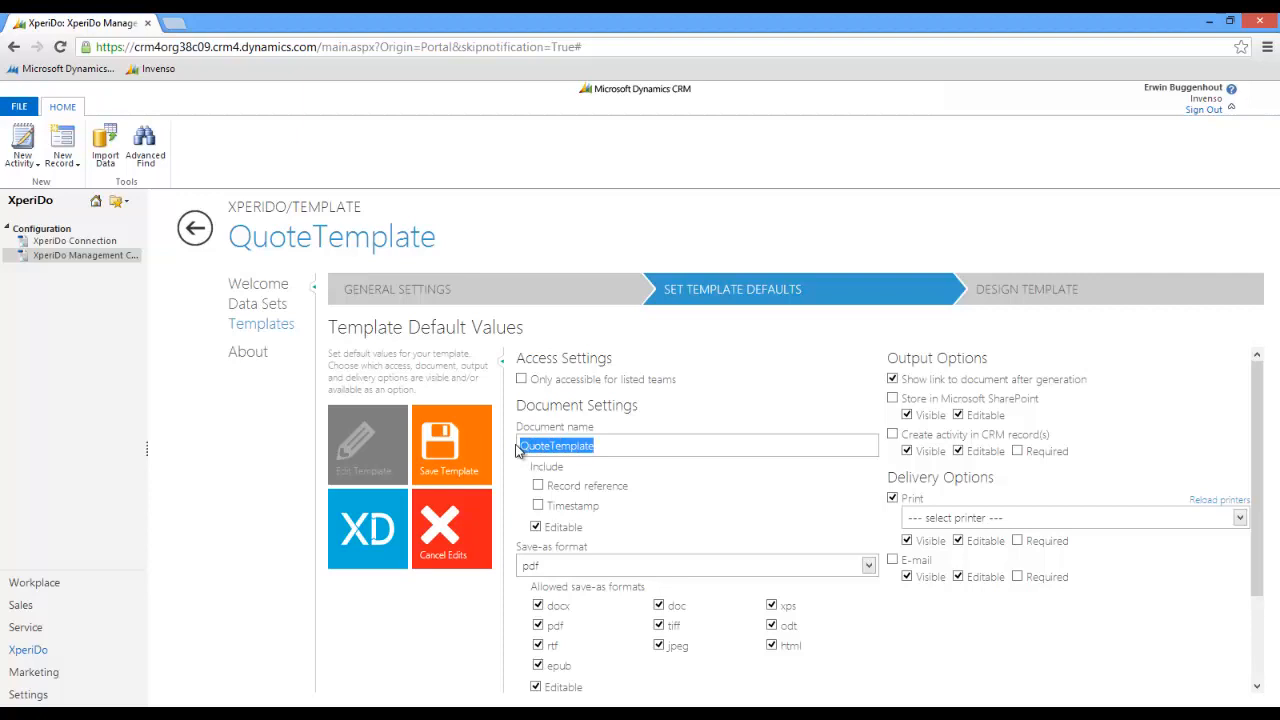
# Set the document name to PriceQuote and include the record reference
pyautogui.write('PriceQuote')
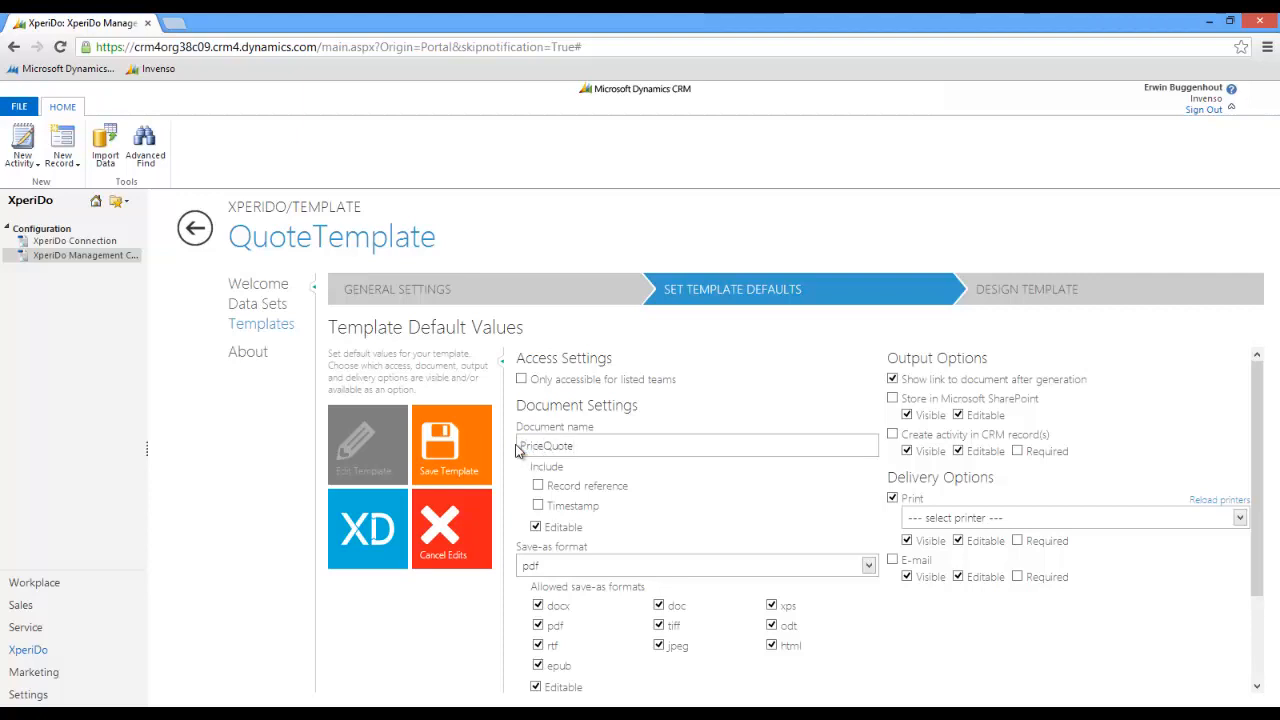
pyautogui.moveTo(538, 478)
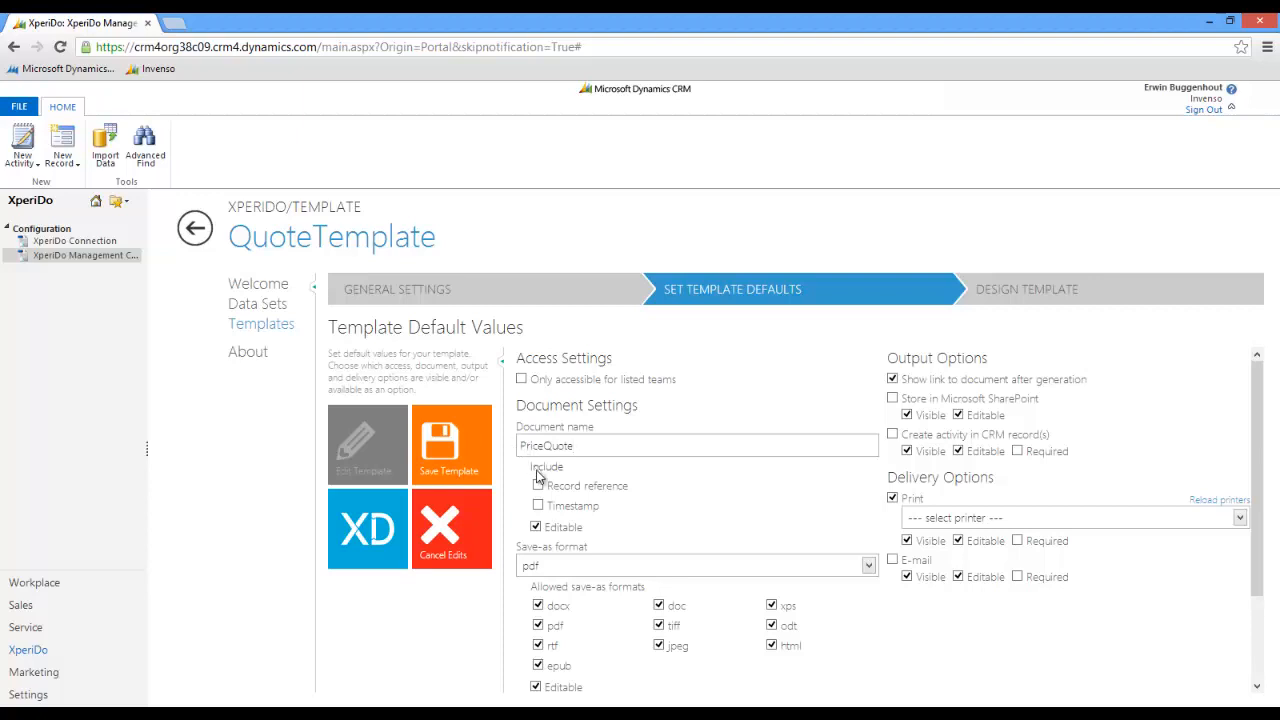
pyautogui.click(538, 504)
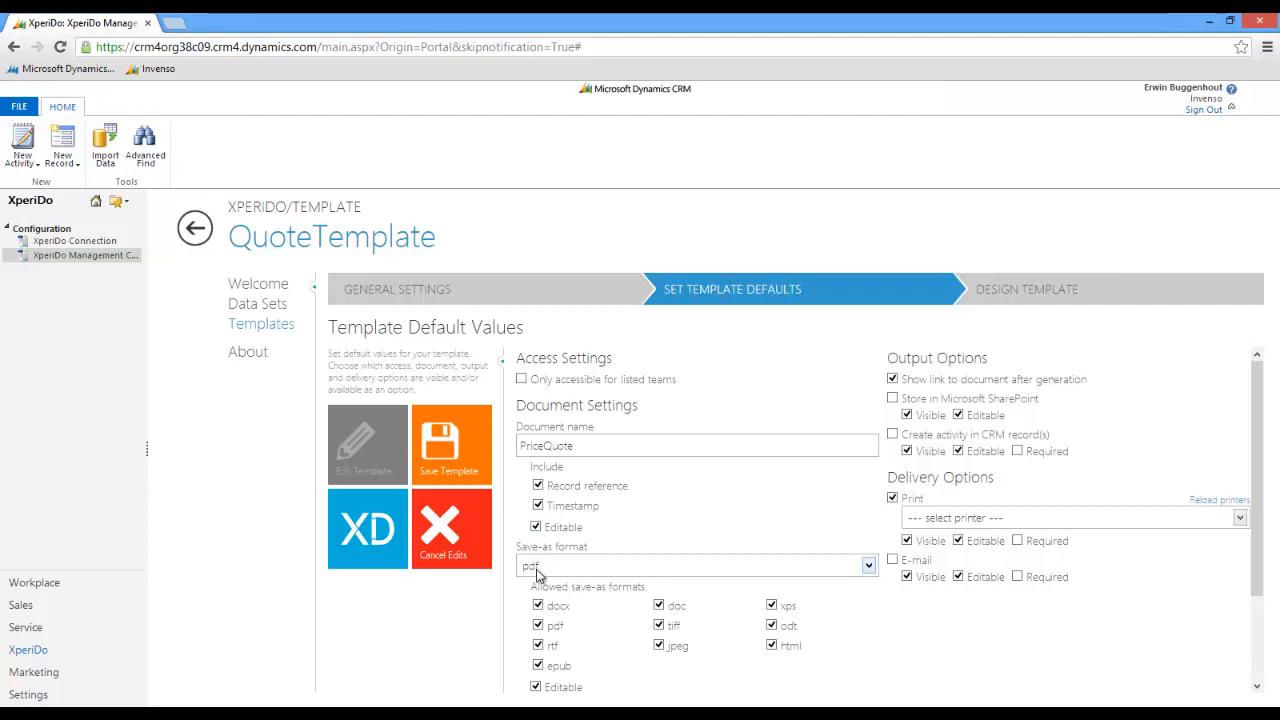
# Make pdf the default save-as format and disallow rtf, tiff and the other extra formats, leaving docx and pdf
pyautogui.click(866, 564)
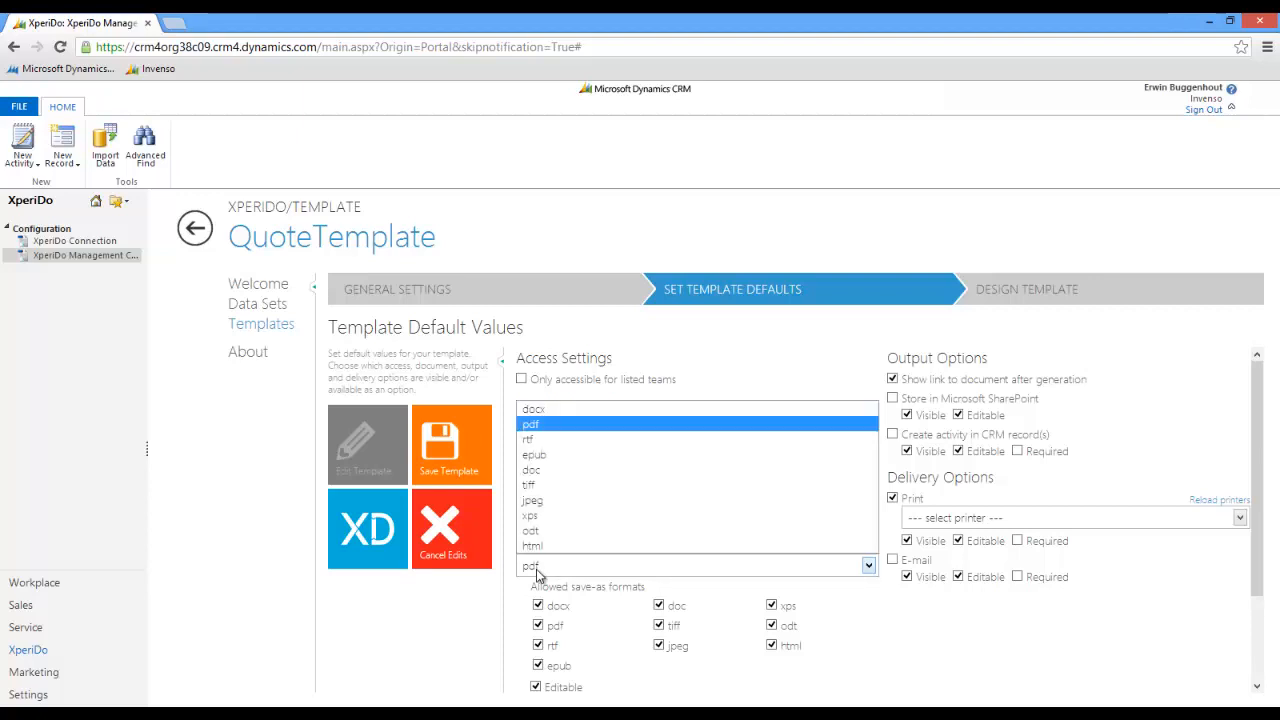
pyautogui.click(530, 424)
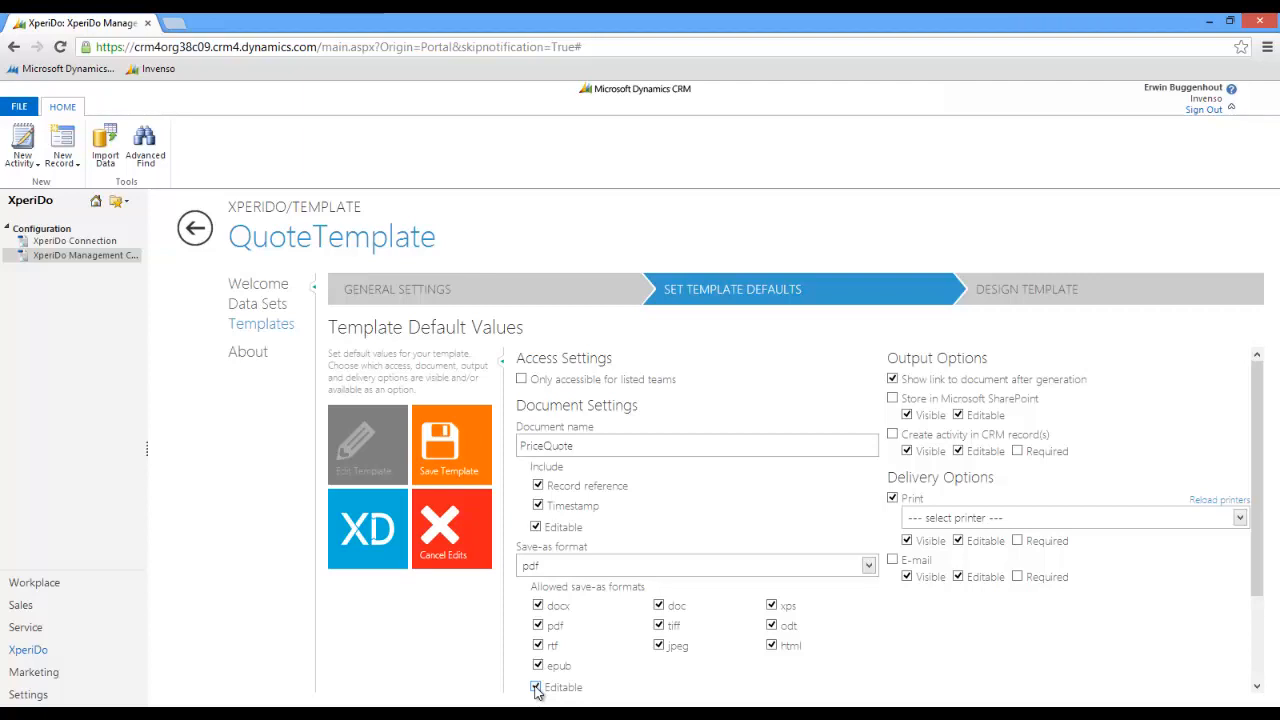
pyautogui.click(538, 644)
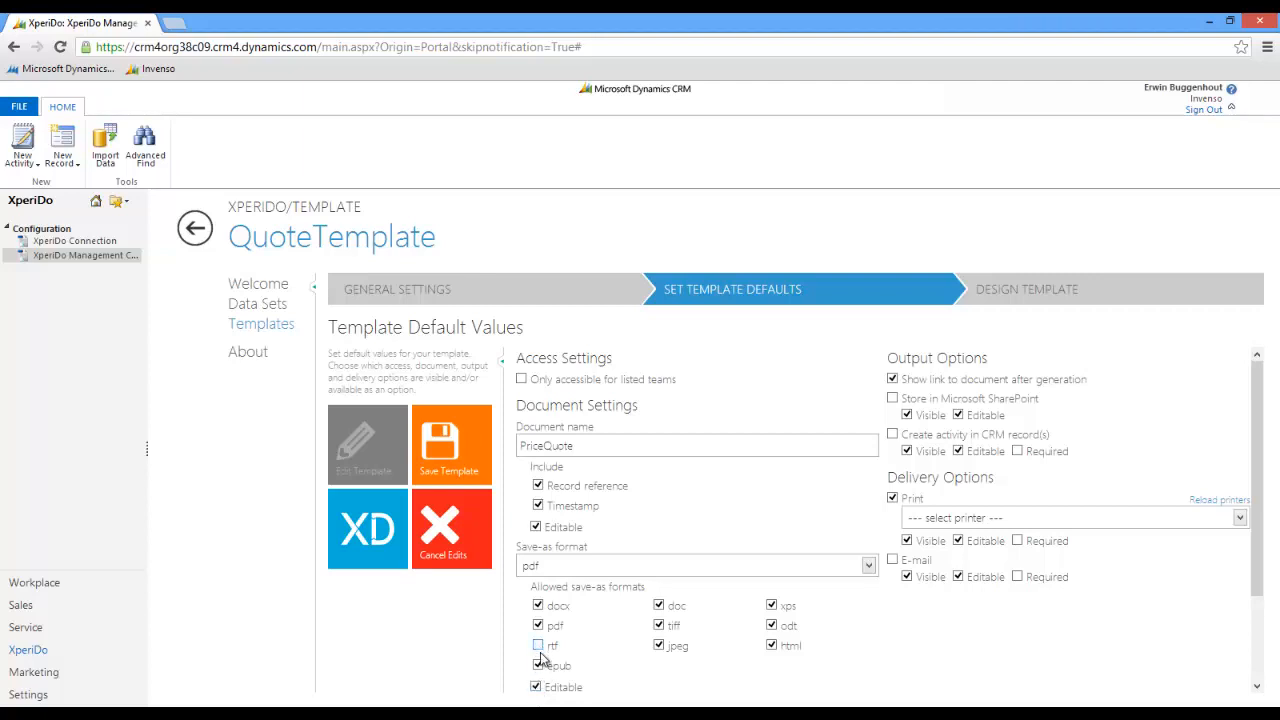
pyautogui.click(658, 604)
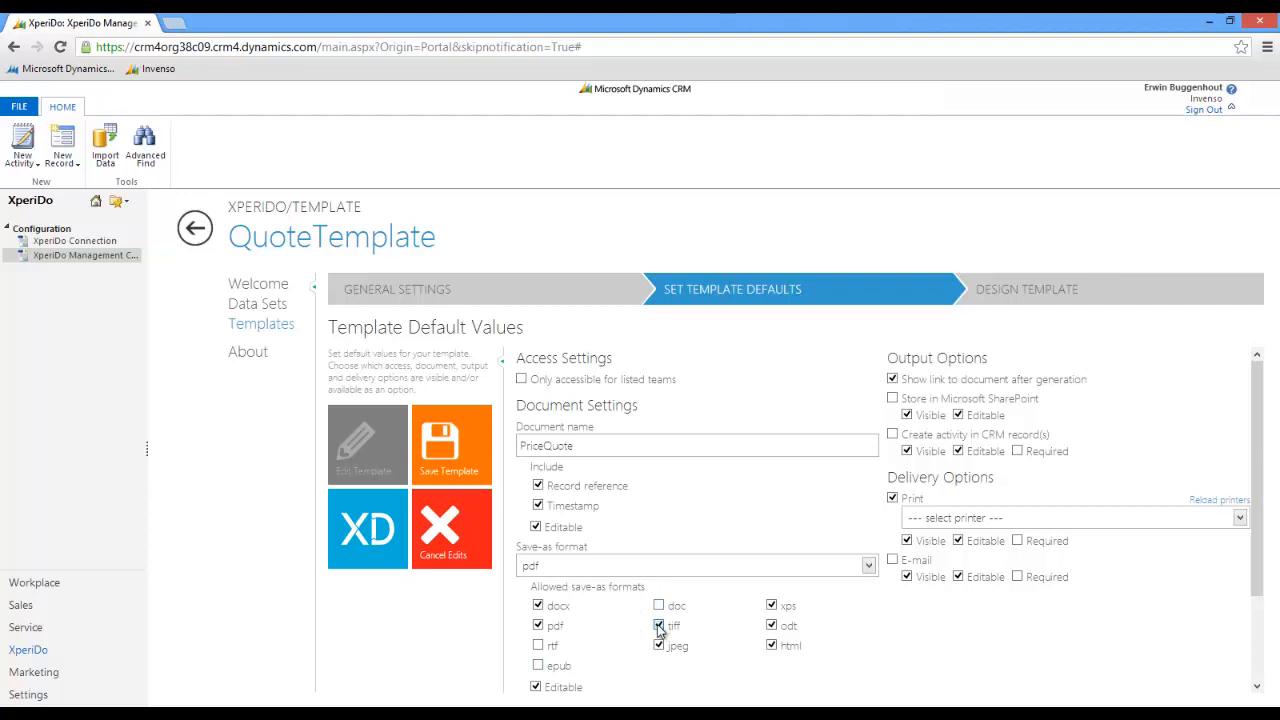
pyautogui.click(658, 624)
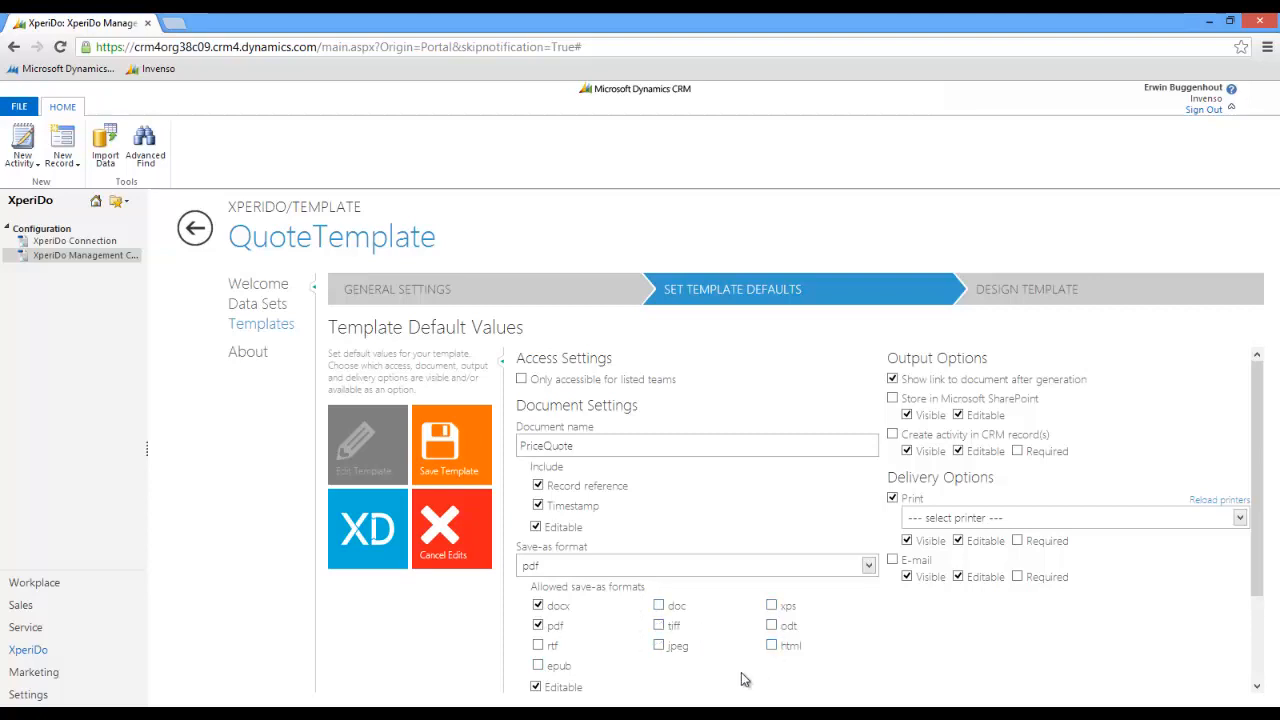
pyautogui.scroll(-3)
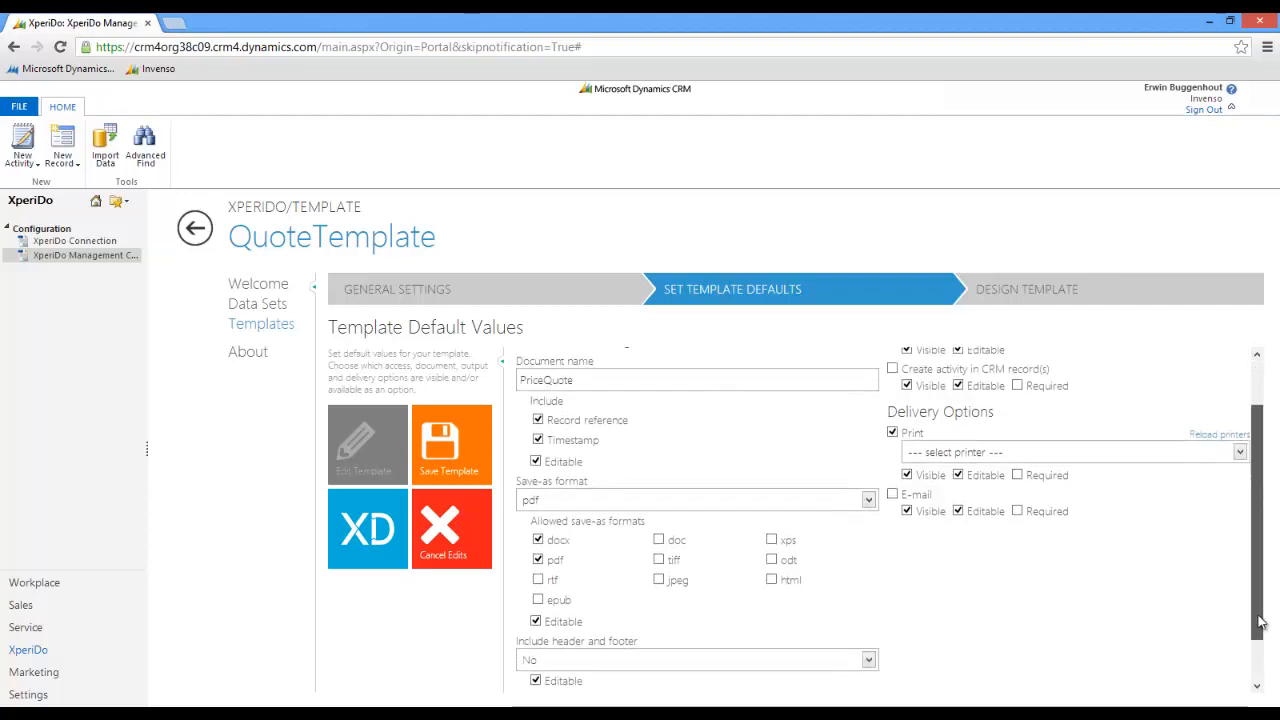
pyautogui.scroll(-3)
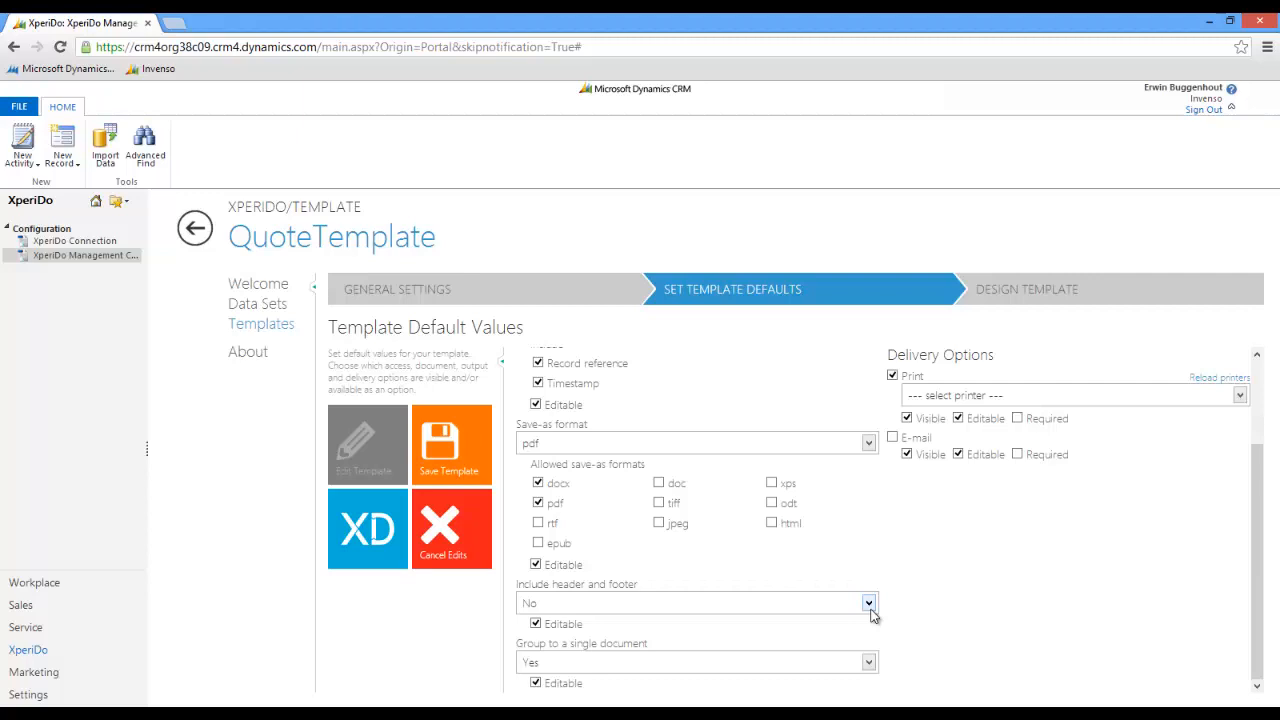
pyautogui.moveTo(672, 610)
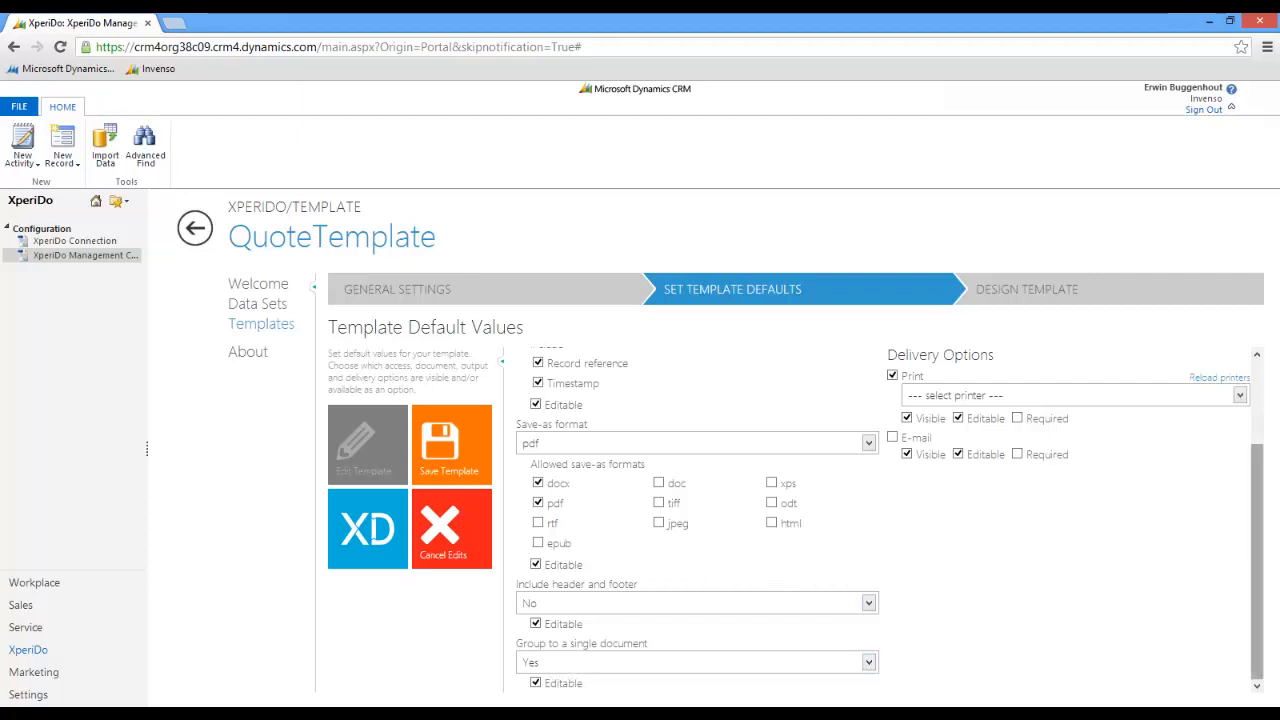
pyautogui.scroll(3)
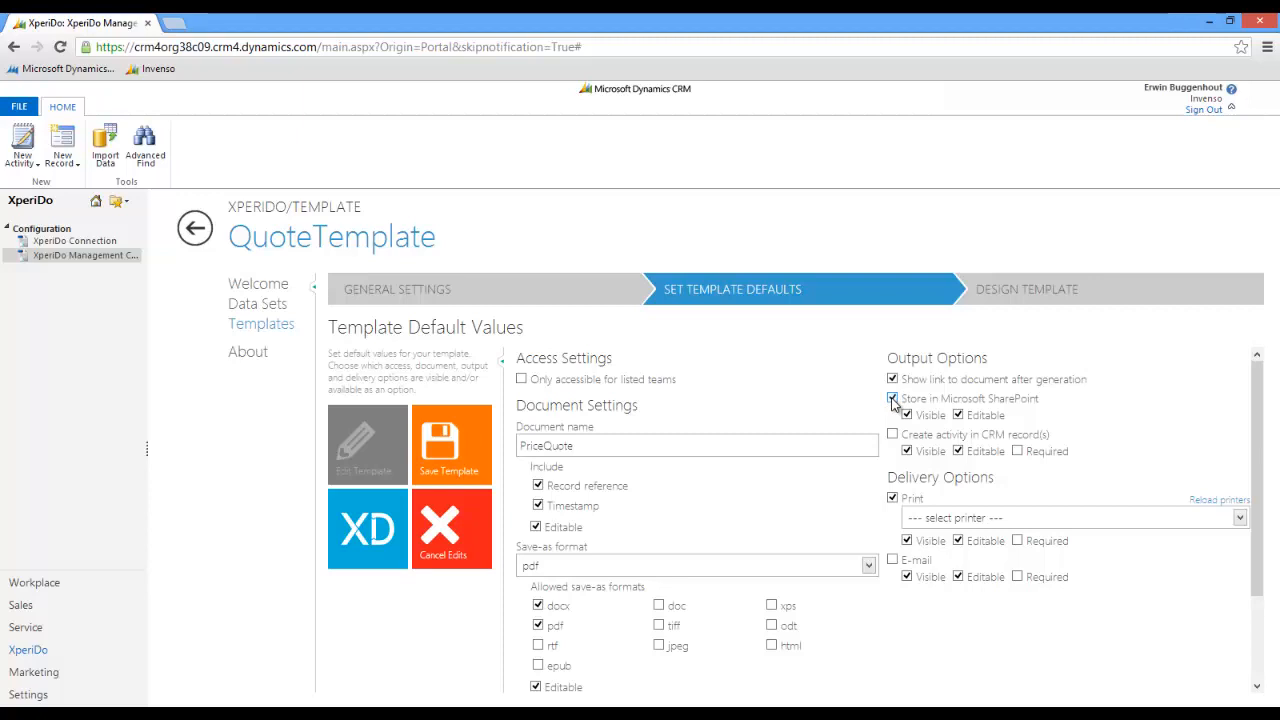
# Store output in SharePoint and create a Note activity with subject QuoteCreated that includes the generated file
pyautogui.click(892, 434)
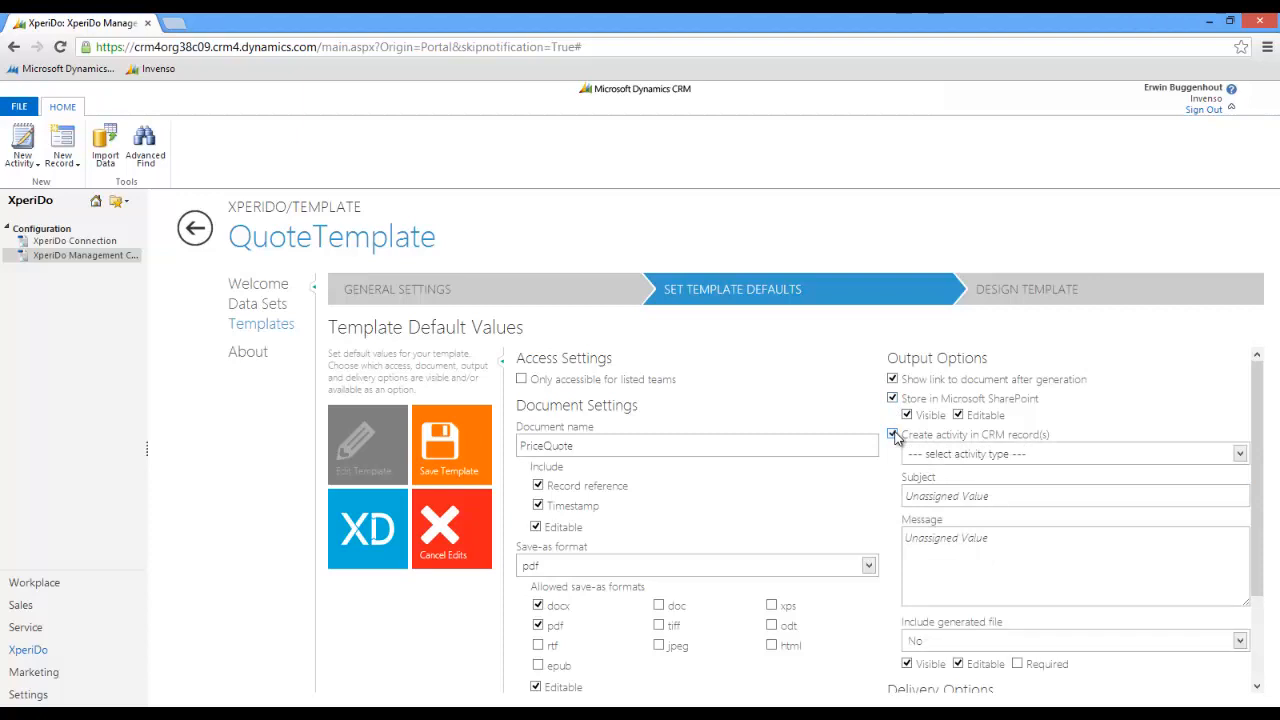
pyautogui.click(1240, 452)
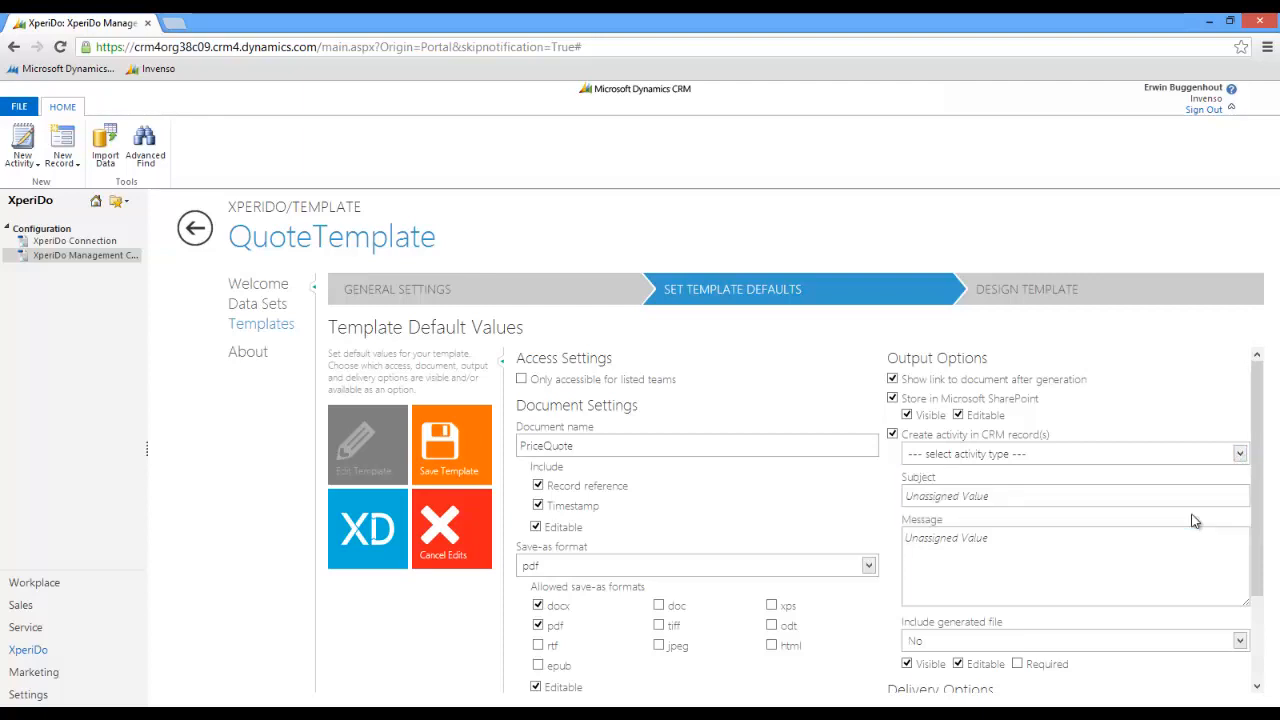
pyautogui.click(1076, 452)
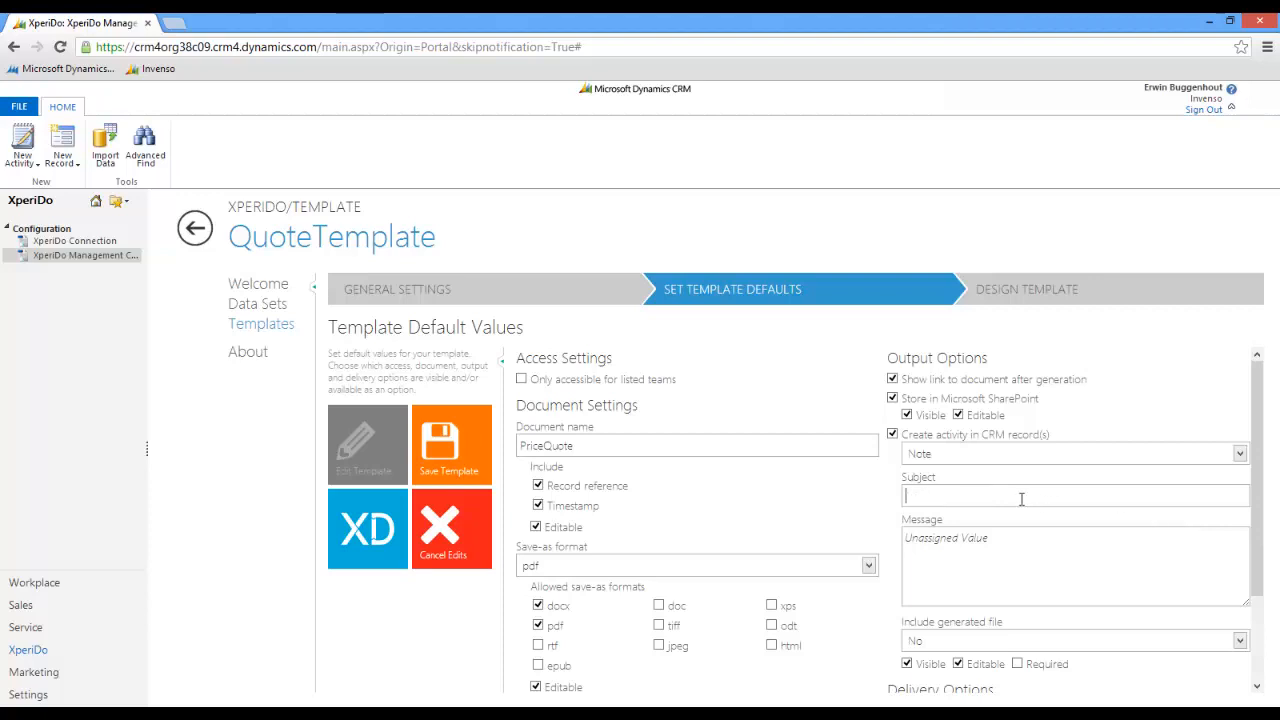
pyautogui.write('QuoteCre')
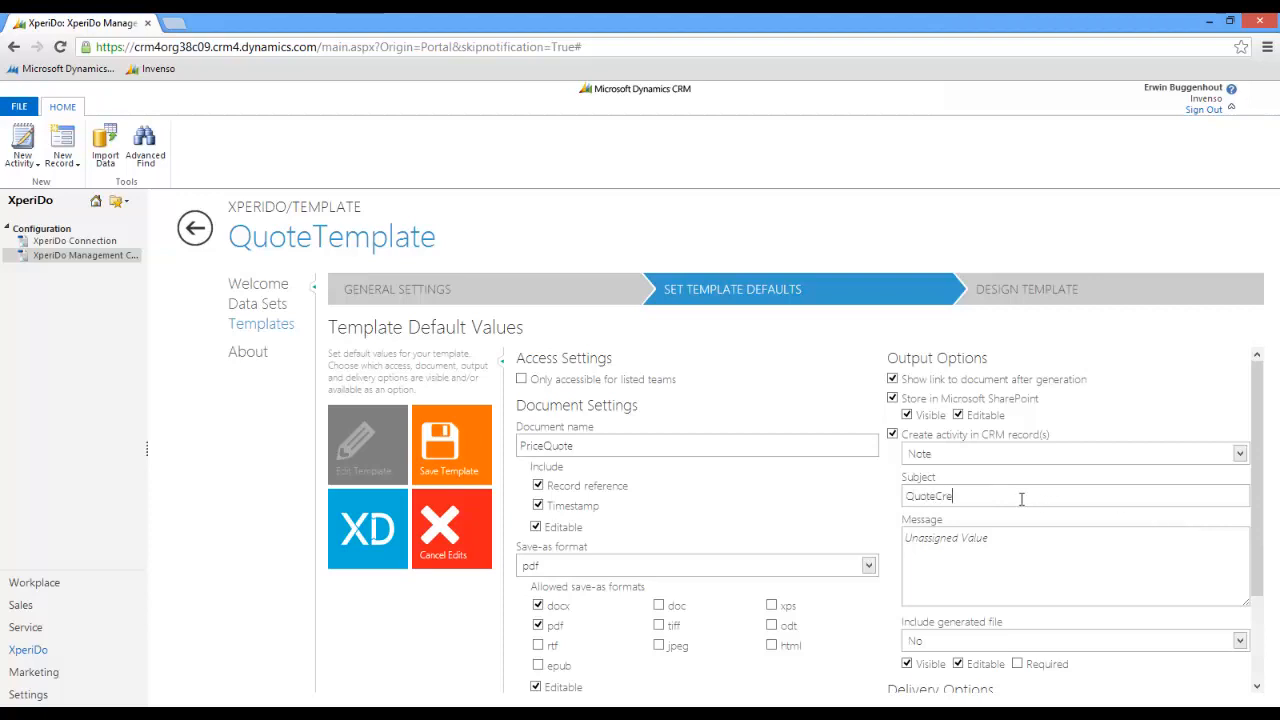
pyautogui.write('ated')
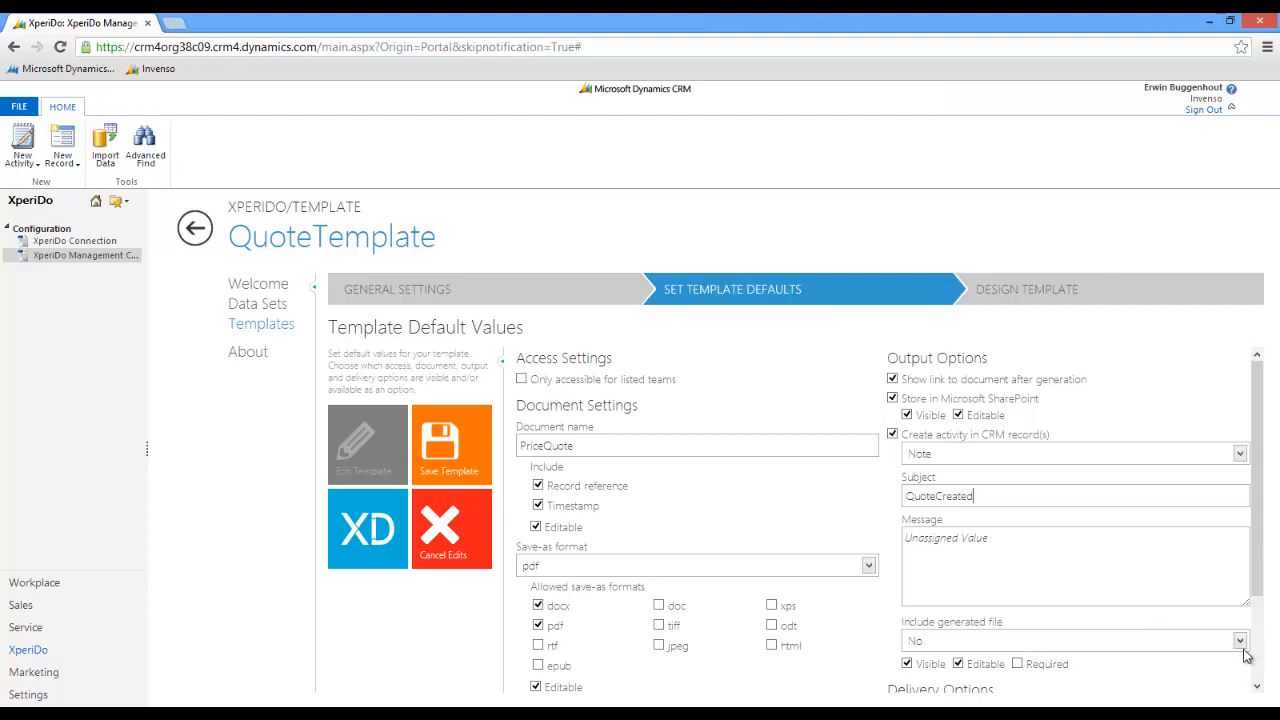
pyautogui.click(1240, 640)
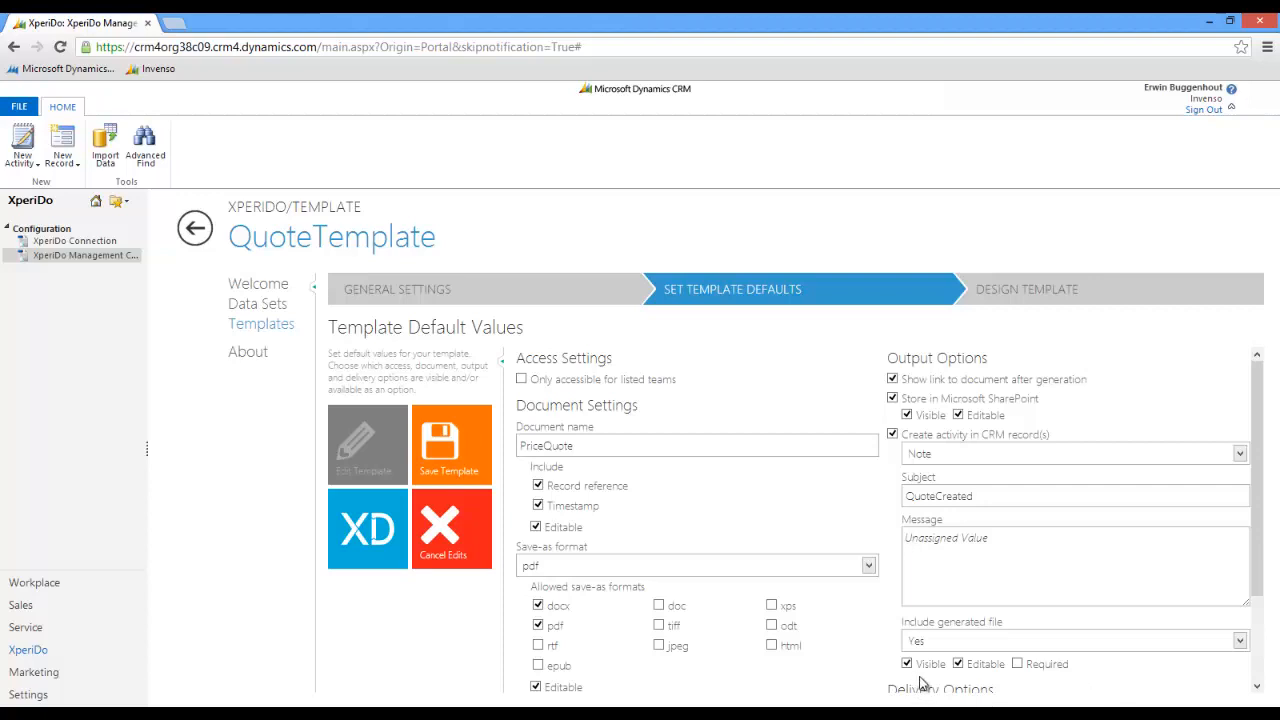
pyautogui.moveTo(1030, 680)
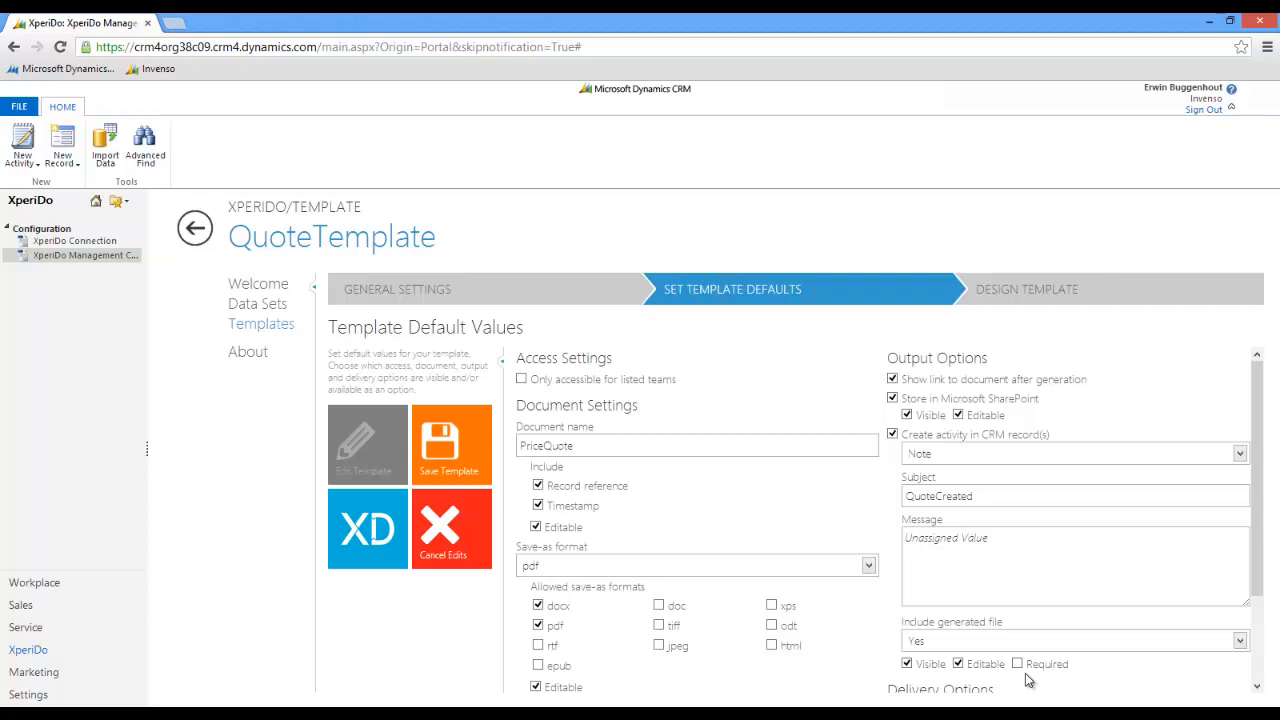
pyautogui.moveTo(1038, 680)
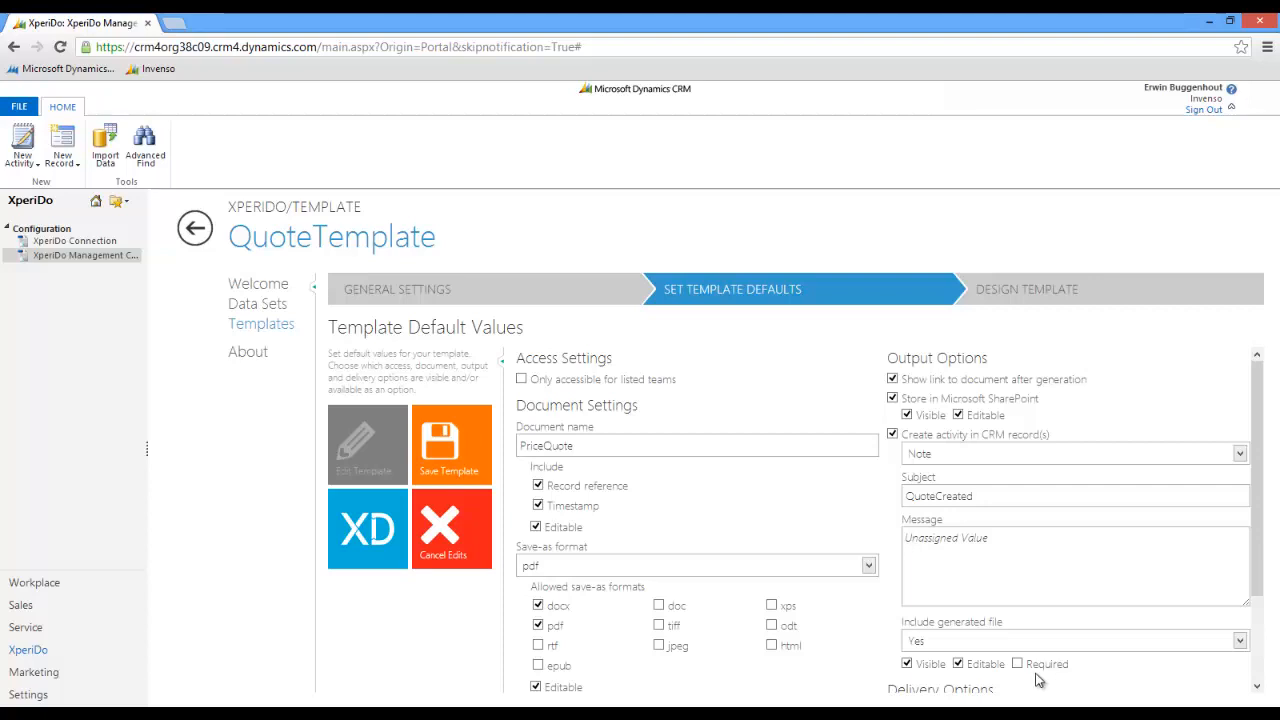
# Review the delivery printer choices, then save the QuoteTemplate defaults
pyautogui.scroll(-3)
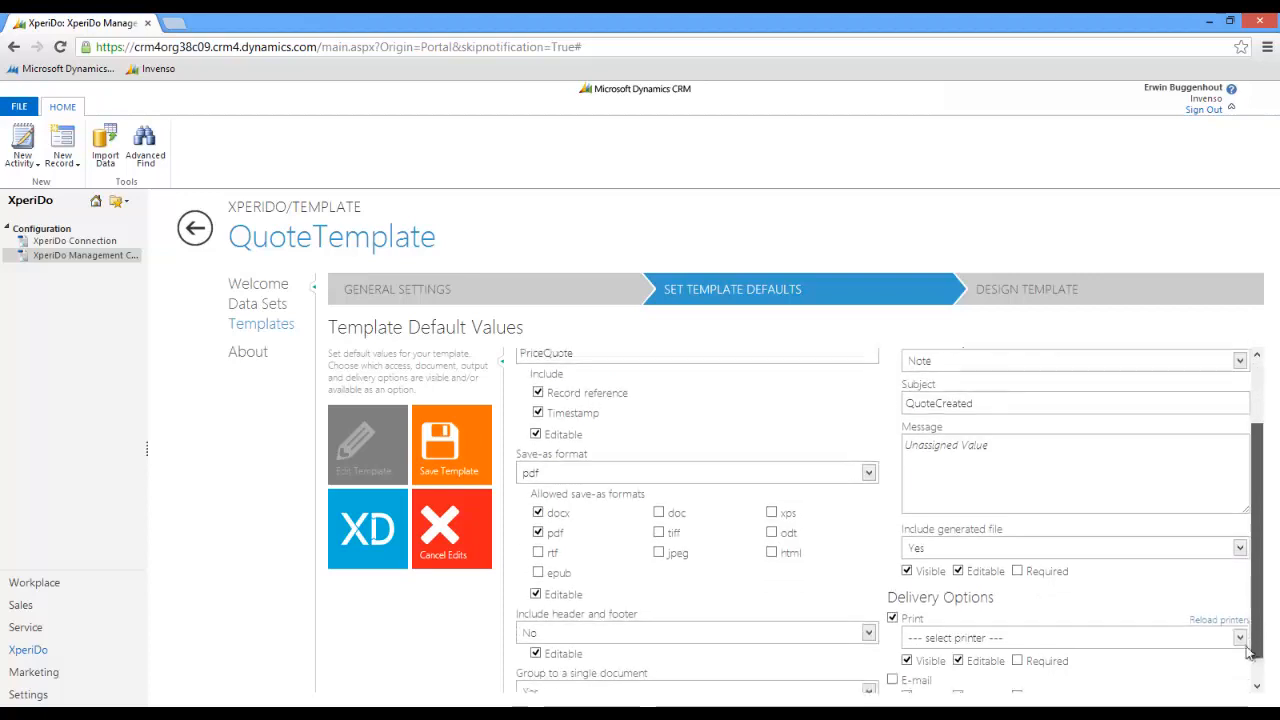
pyautogui.scroll(-3)
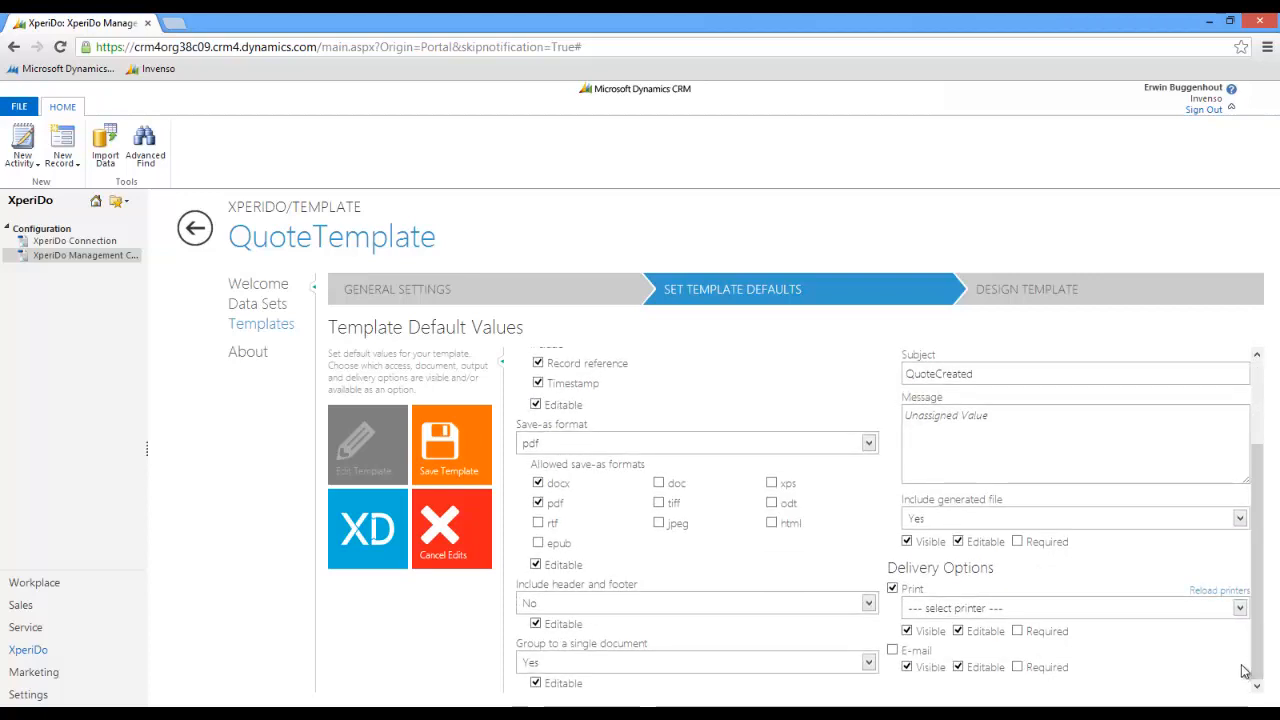
pyautogui.click(1240, 608)
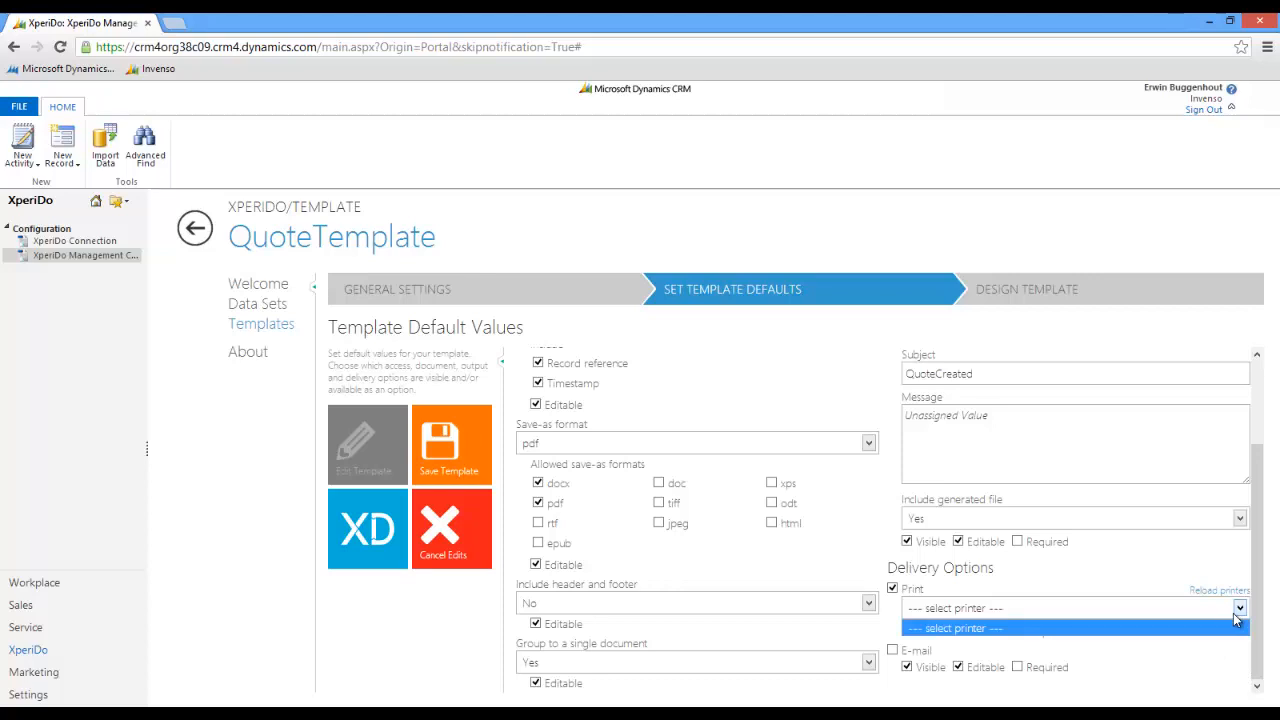
pyautogui.moveTo(1222, 620)
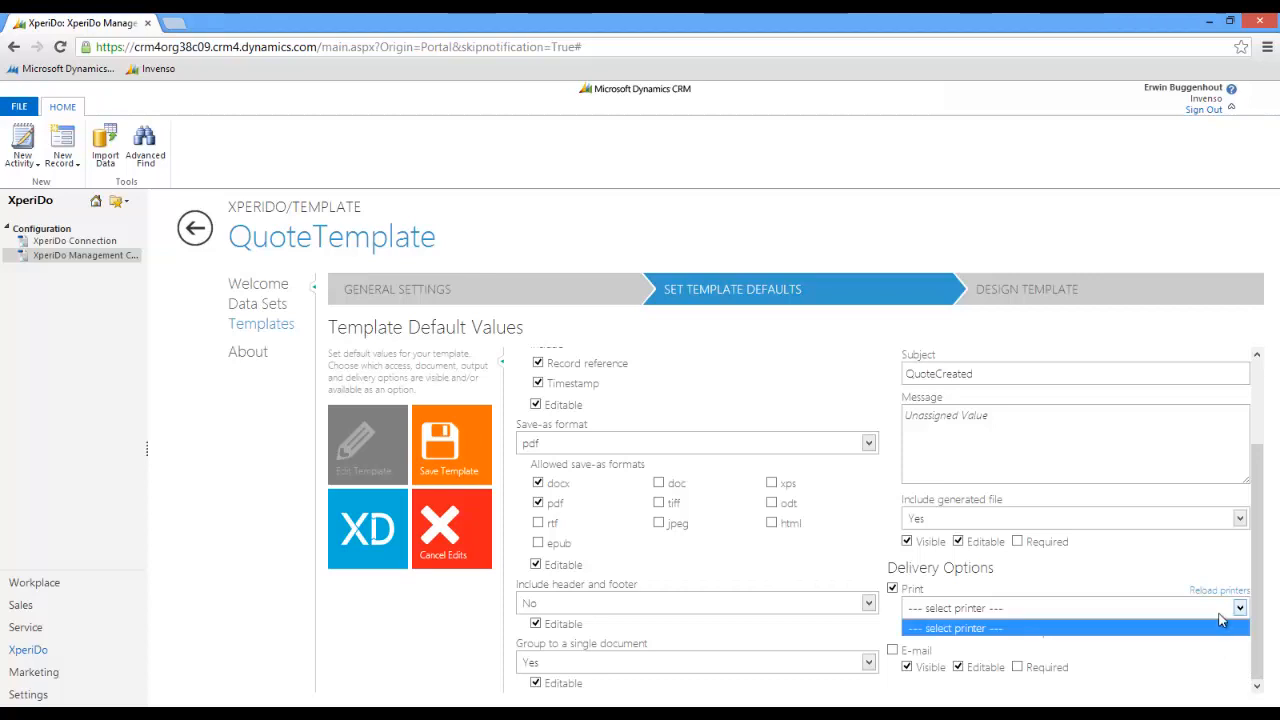
pyautogui.moveTo(936, 656)
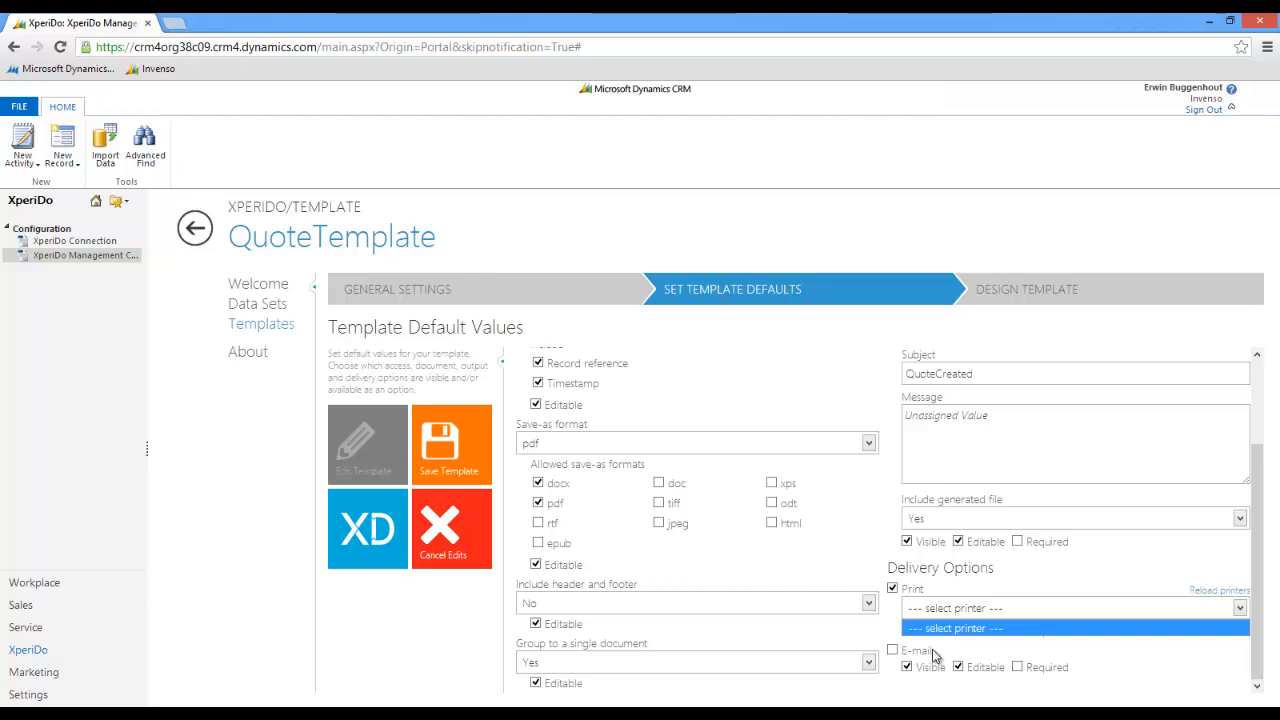
pyautogui.moveTo(852, 604)
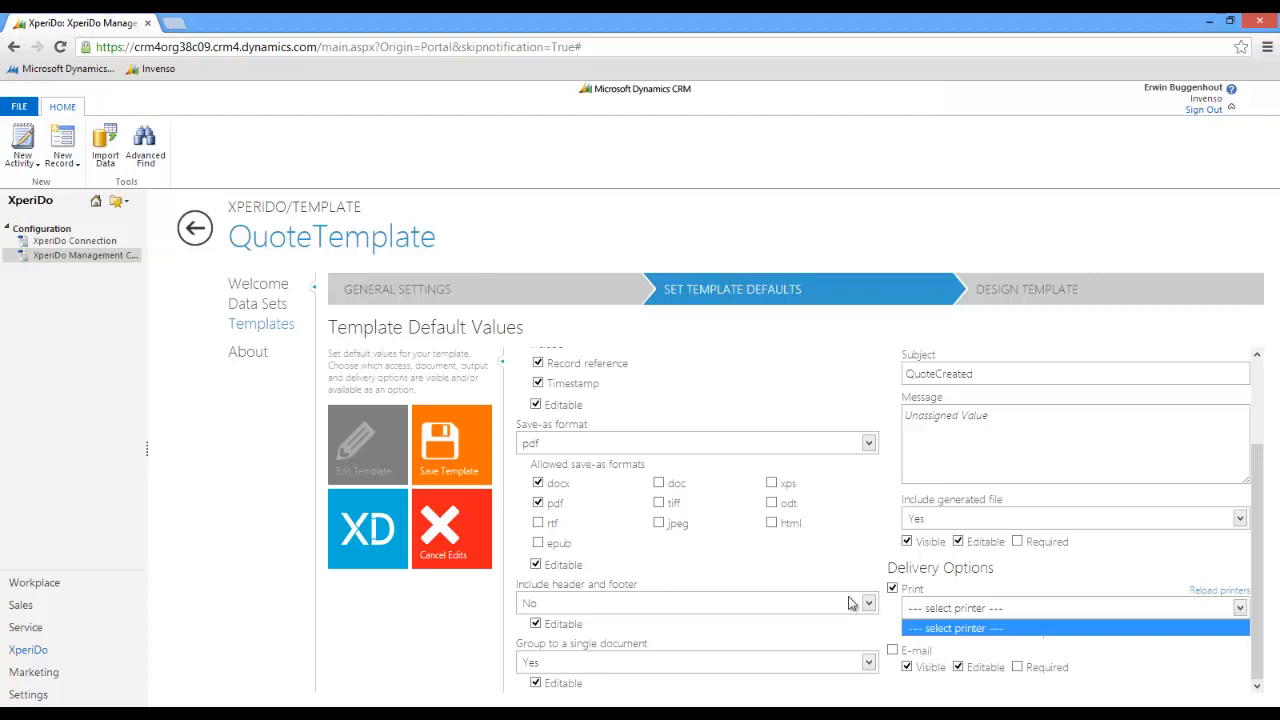
pyautogui.click(452, 444)
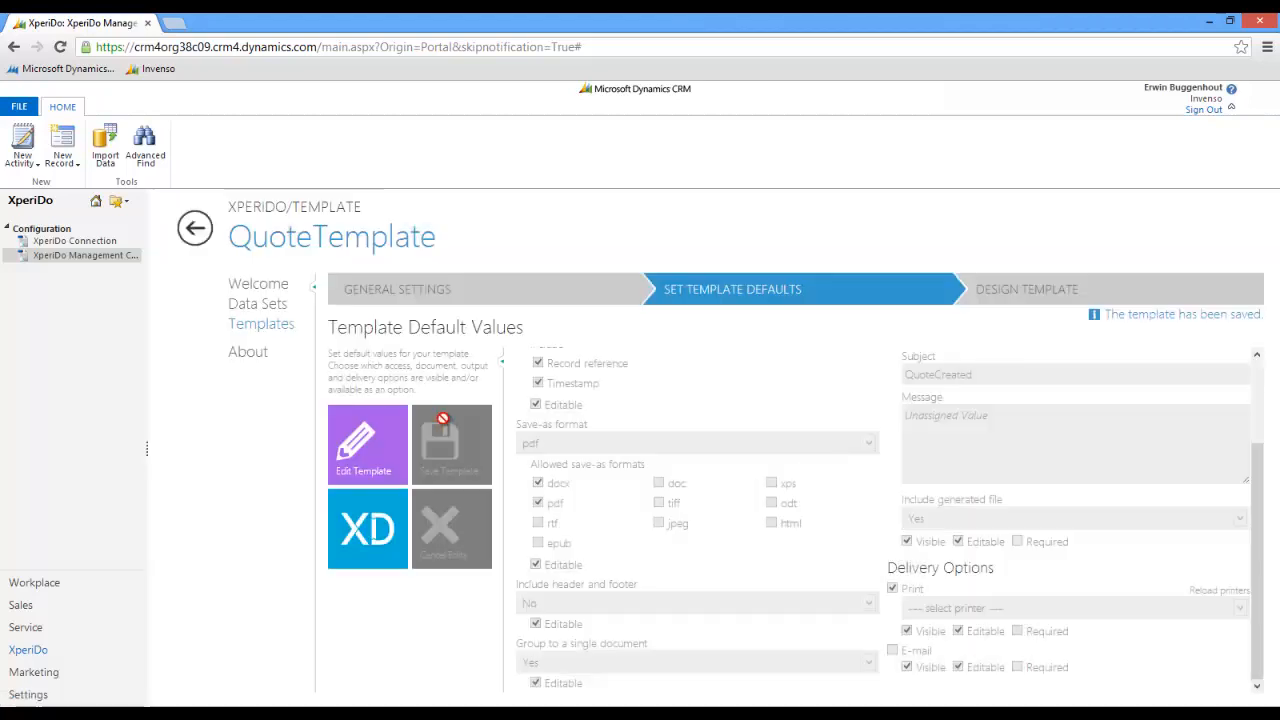